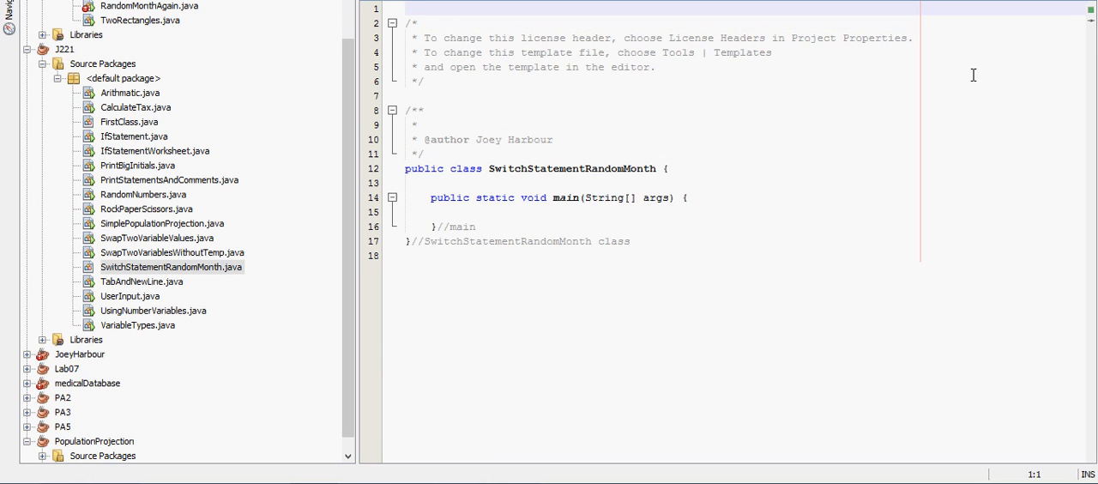
# Add the import java.util.* statement at the top of the file.
pyautogui.write('import')
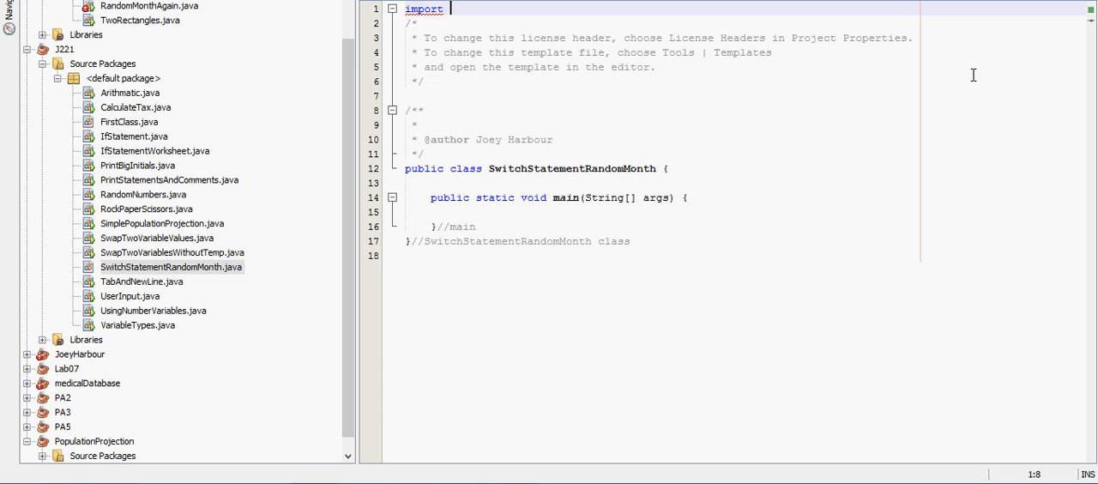
pyautogui.write('java.util')
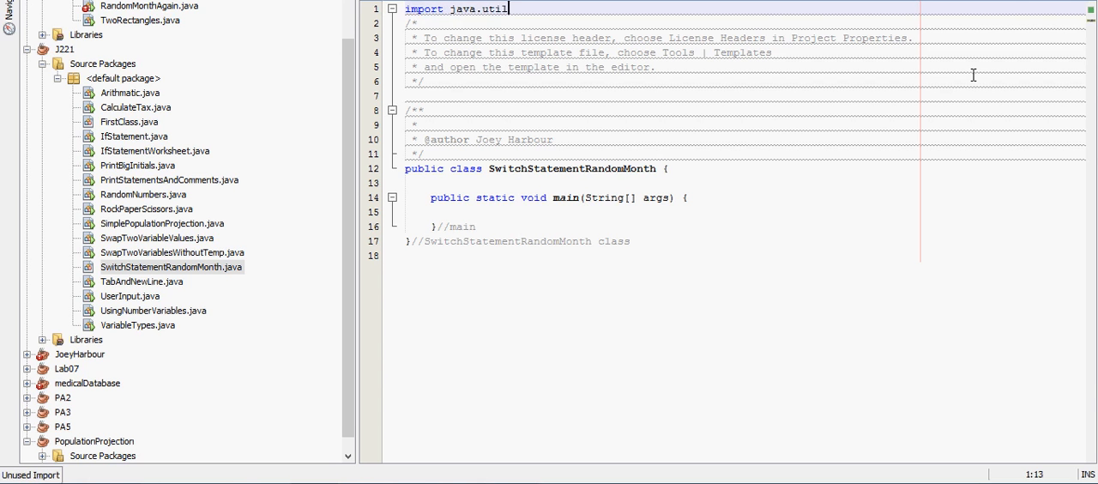
pyautogui.write('.*;')
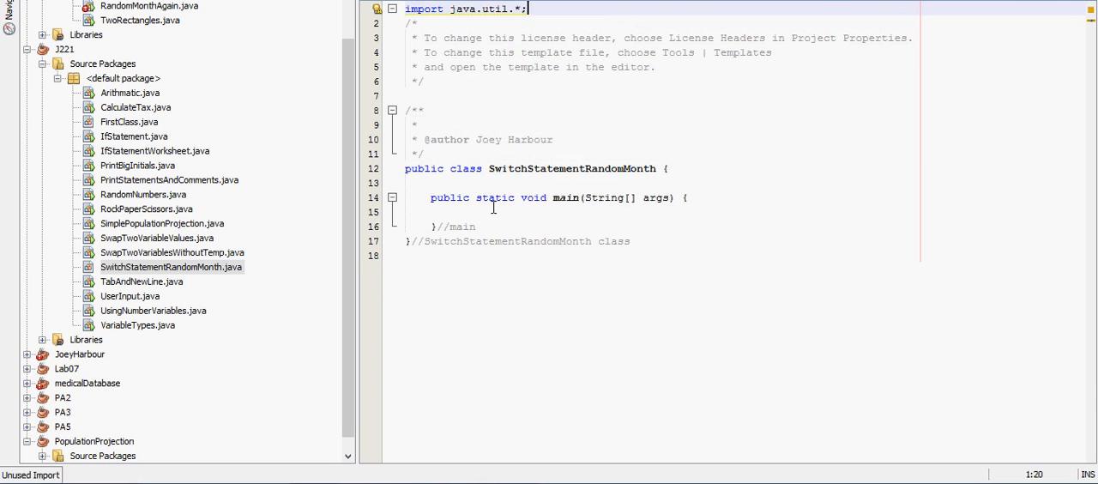
# Declare int month = (int)(Math.random()*13); inside main.
pyautogui.click(457, 212)
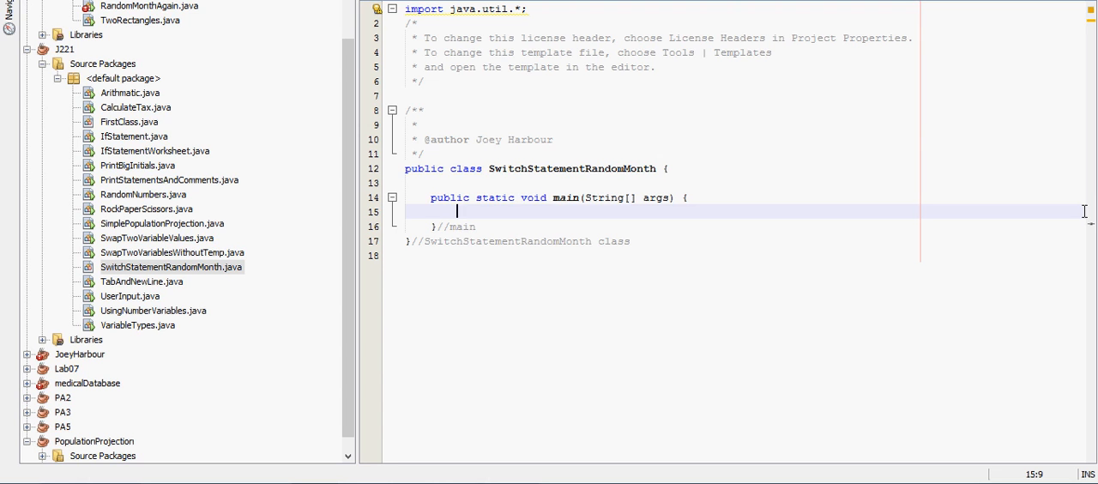
pyautogui.write('int')
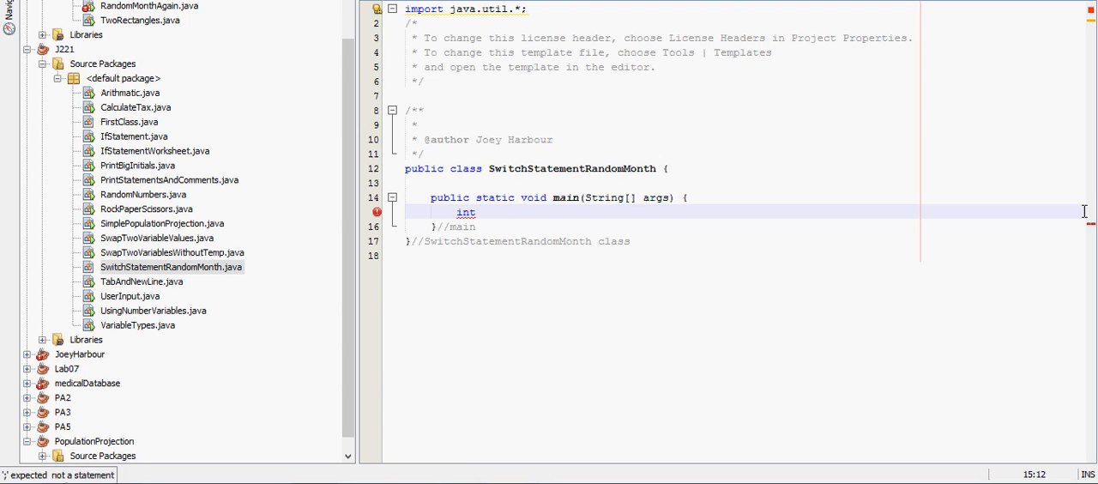
pyautogui.write('month =')
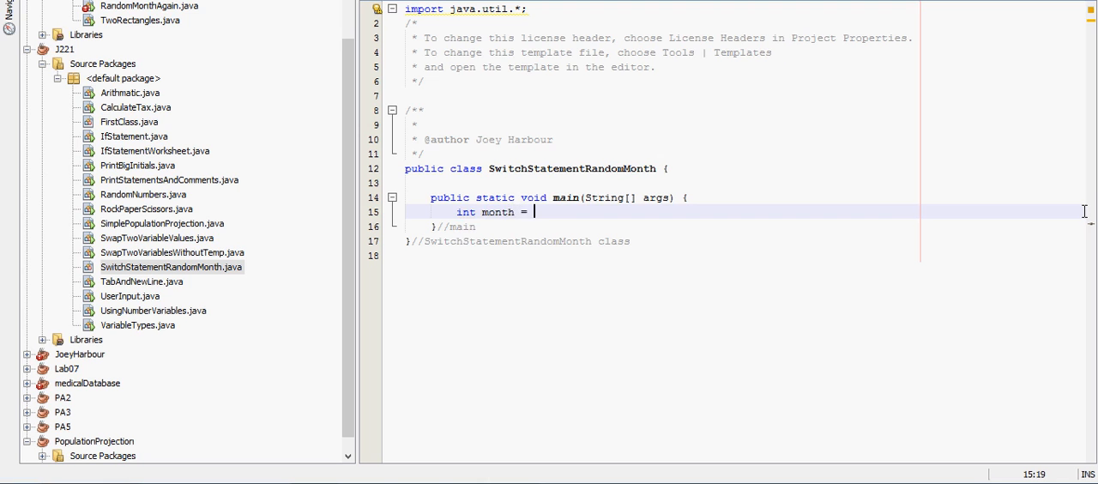
pyautogui.write('(int)')
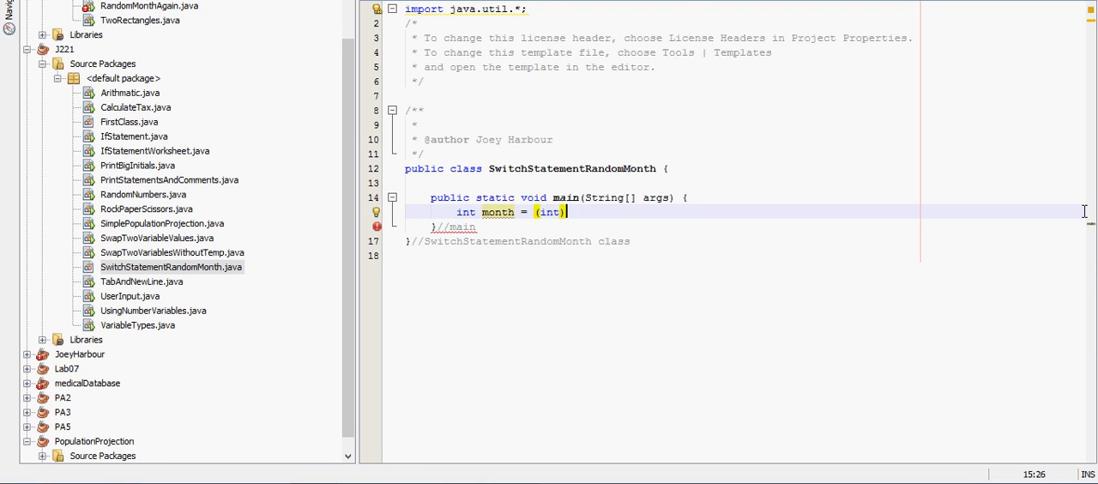
pyautogui.write('(Math.random')
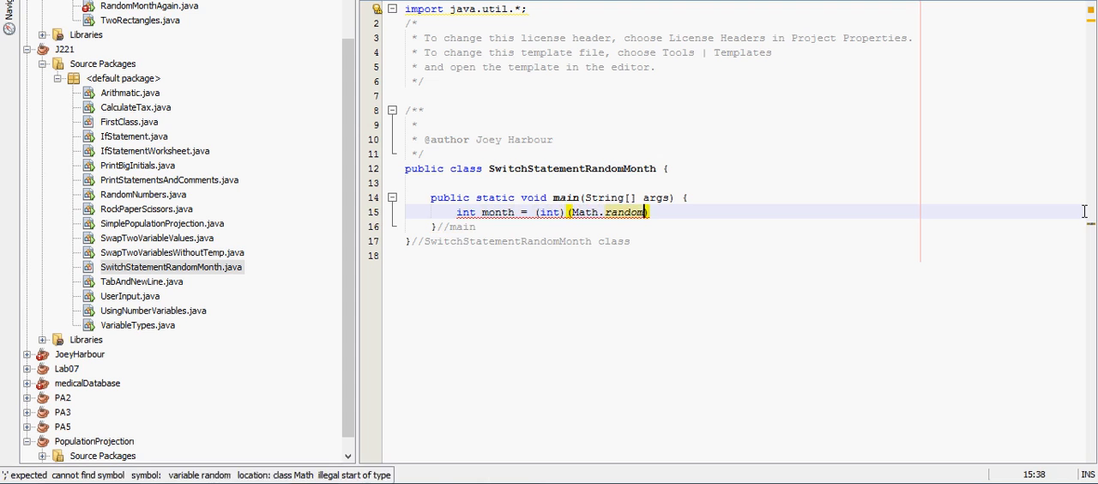
pyautogui.write(')')
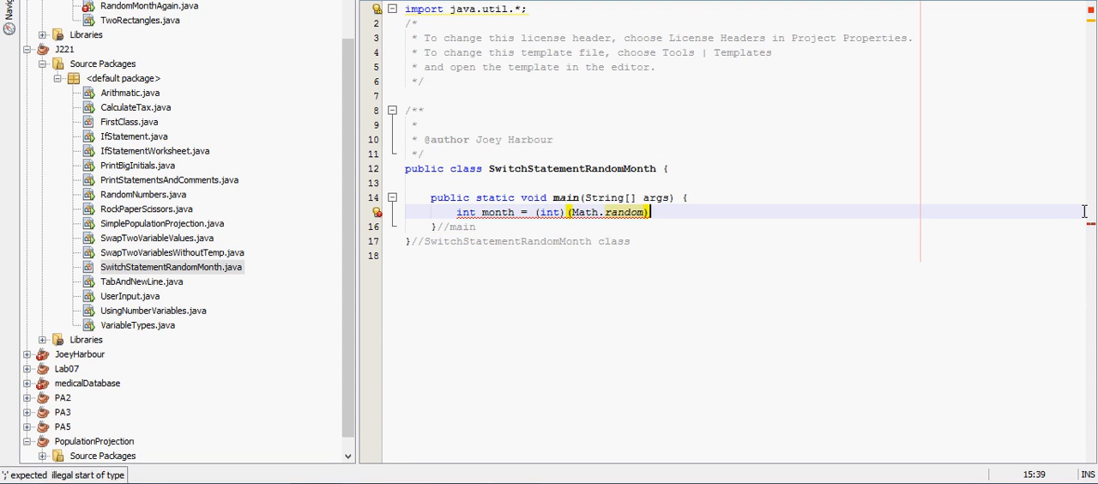
pyautogui.write('(')
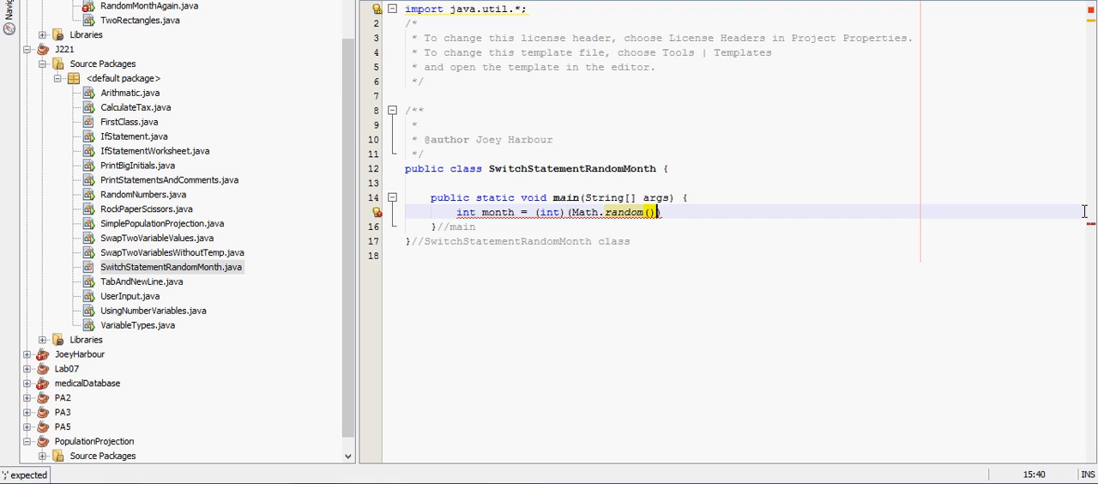
pyautogui.write('*')
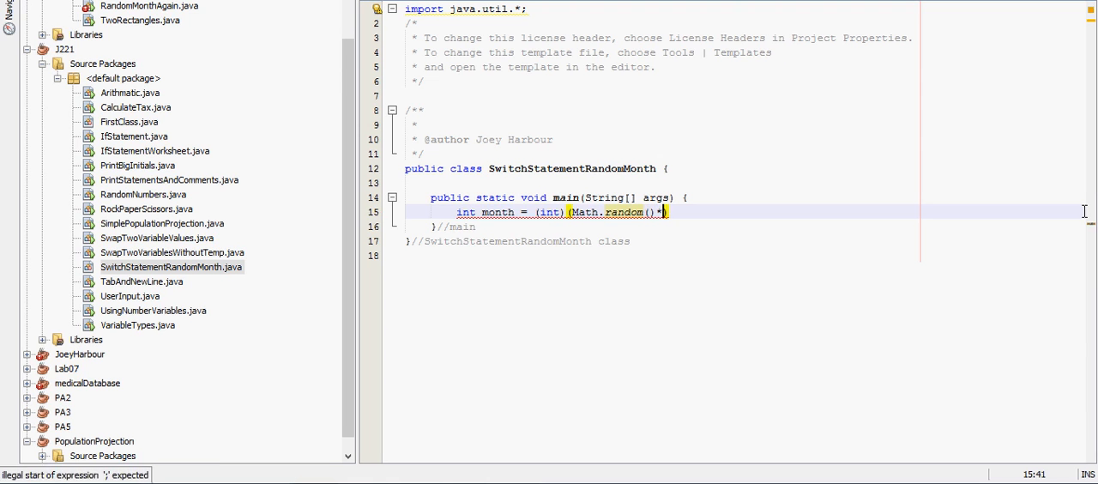
pyautogui.write('13)')
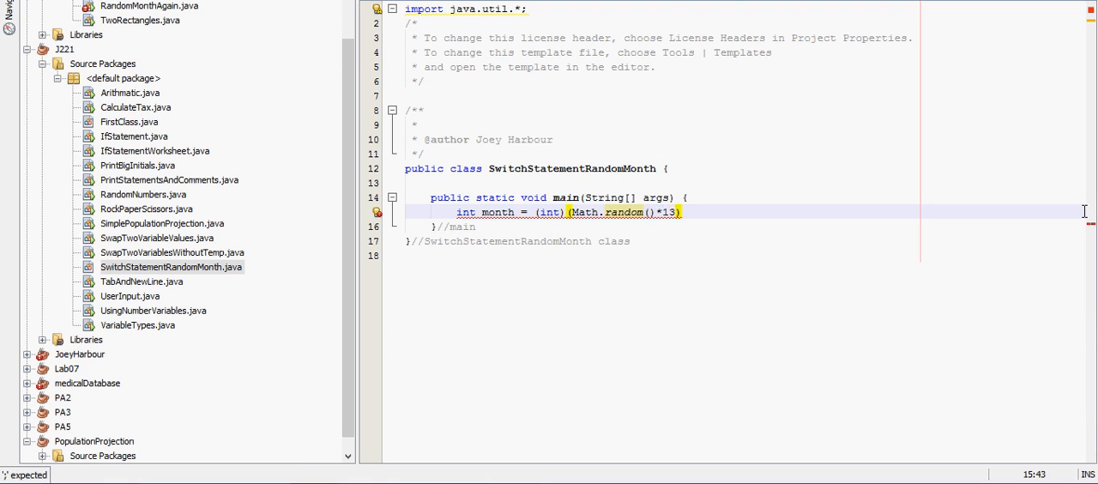
pyautogui.write(';')
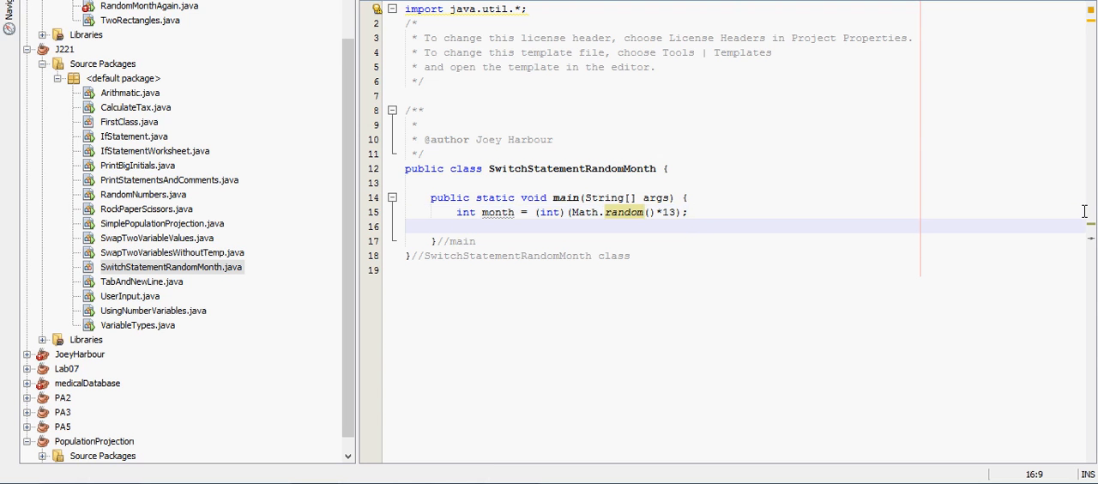
# Open a switch on month with a //switch comment inside the block.
pyautogui.write('switch')
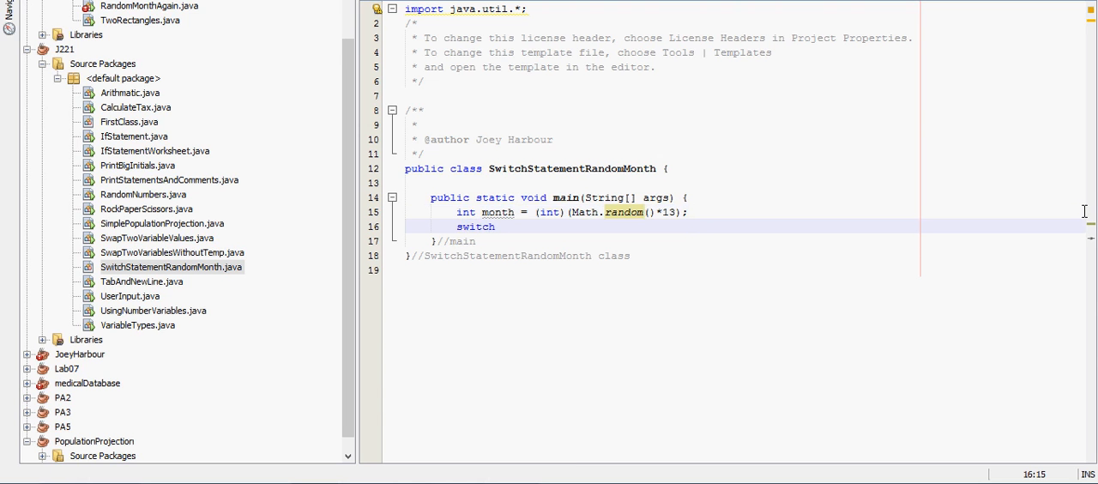
pyautogui.write('(month)')
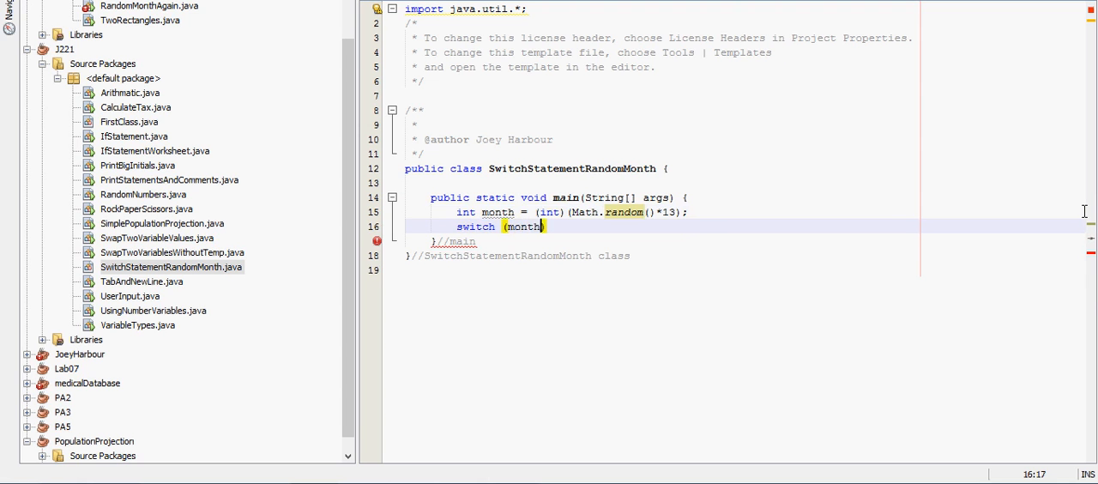
pyautogui.write(')')
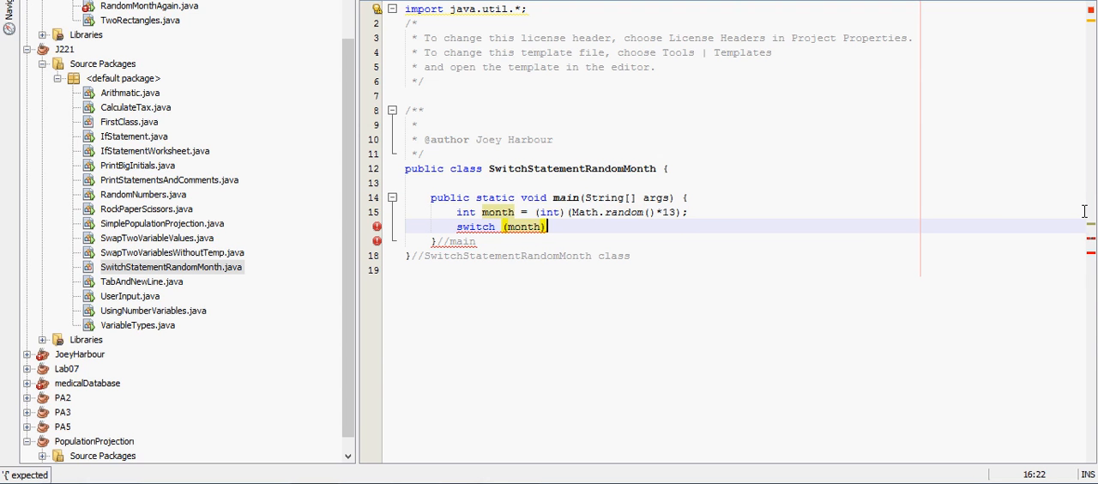
pyautogui.press('Right')
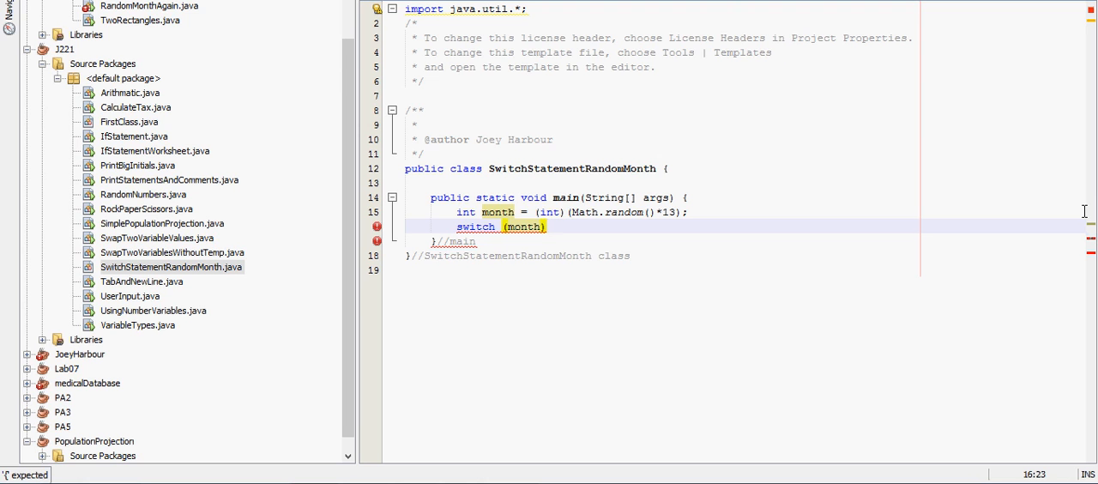
pyautogui.write('{')
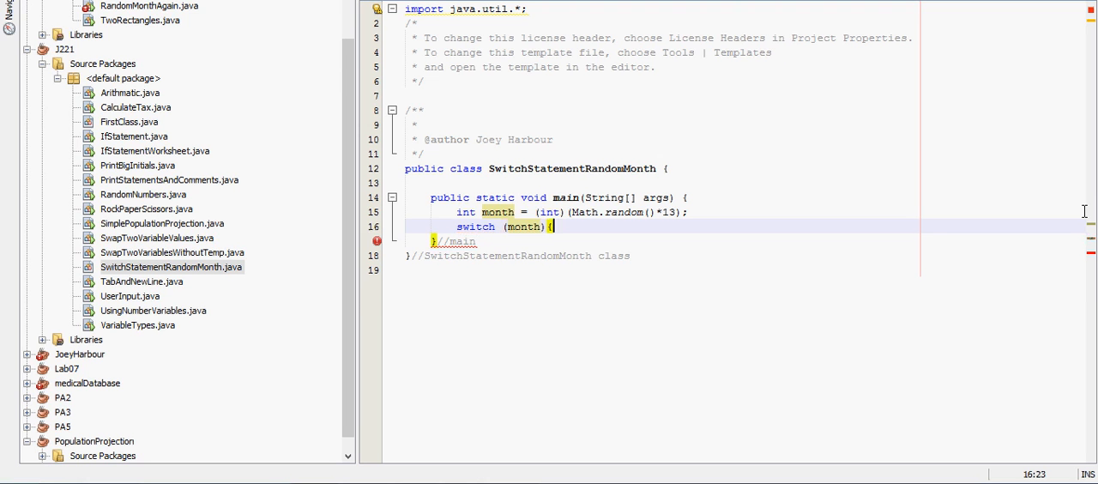
pyautogui.press('Return')
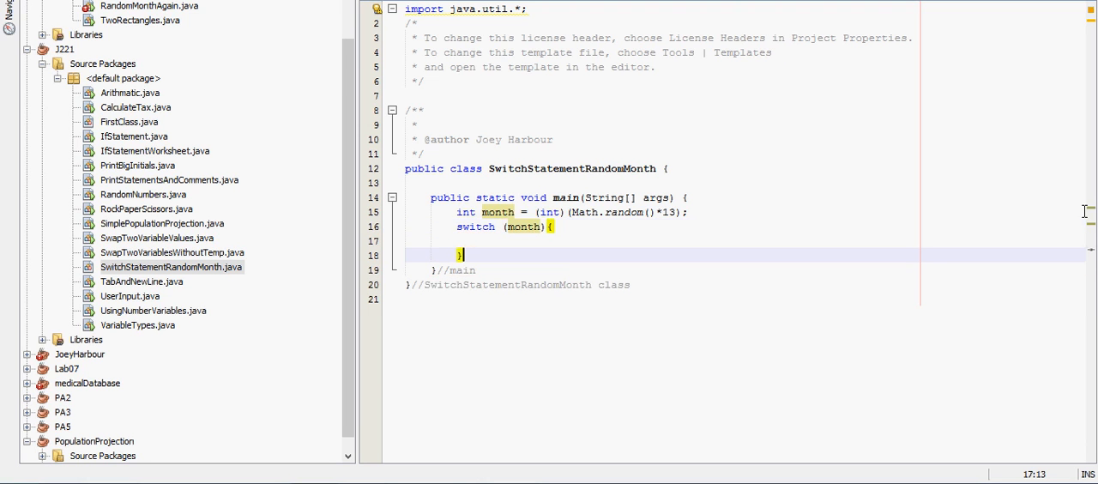
pyautogui.write('//s')
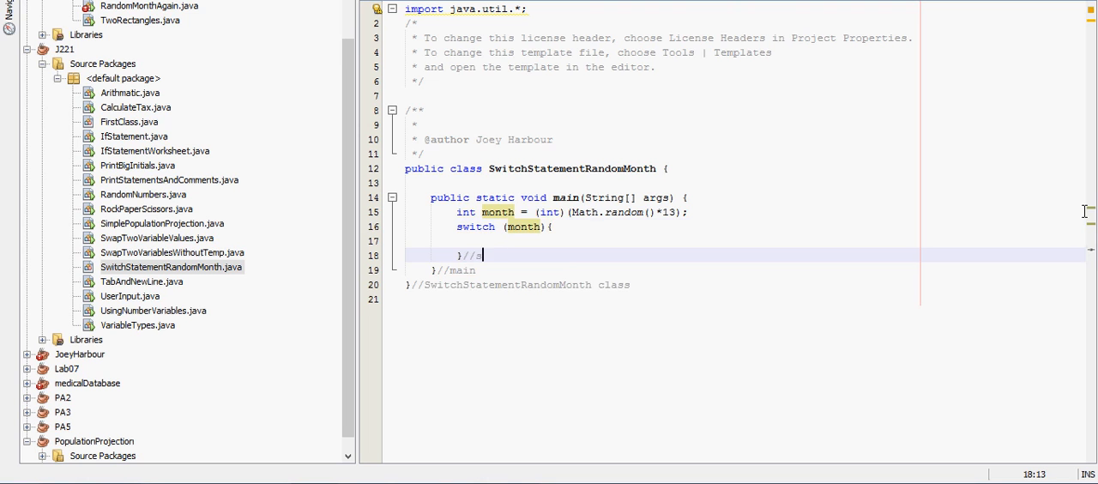
pyautogui.write('witch')
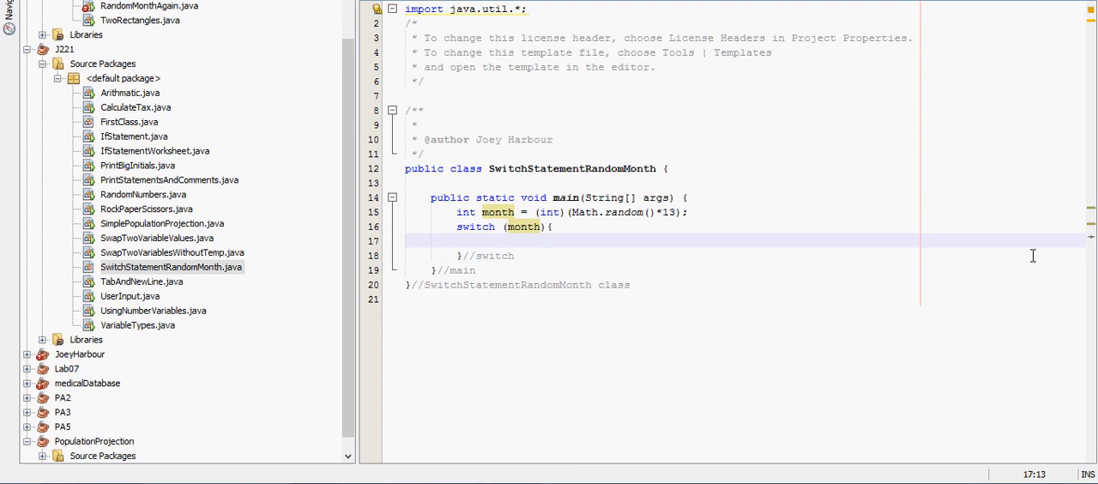
# Add case 1 printing "January" followed by break.
pyautogui.write('case 1')
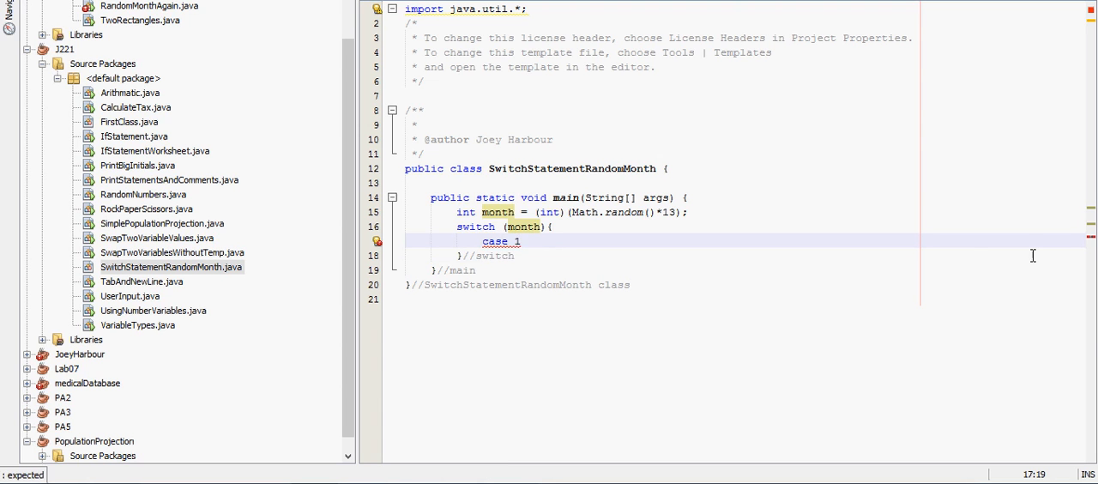
pyautogui.write(':System.out.println("");')
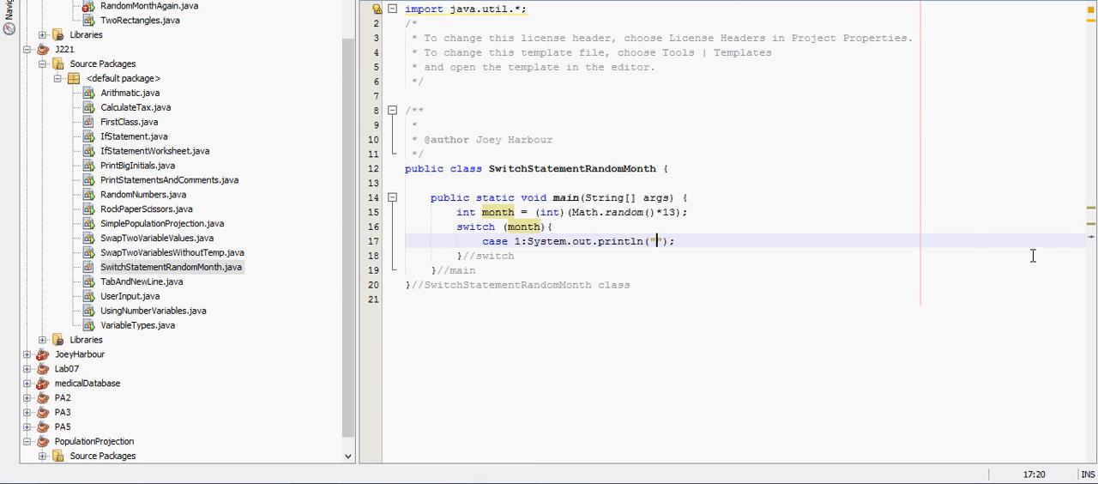
pyautogui.write('January')
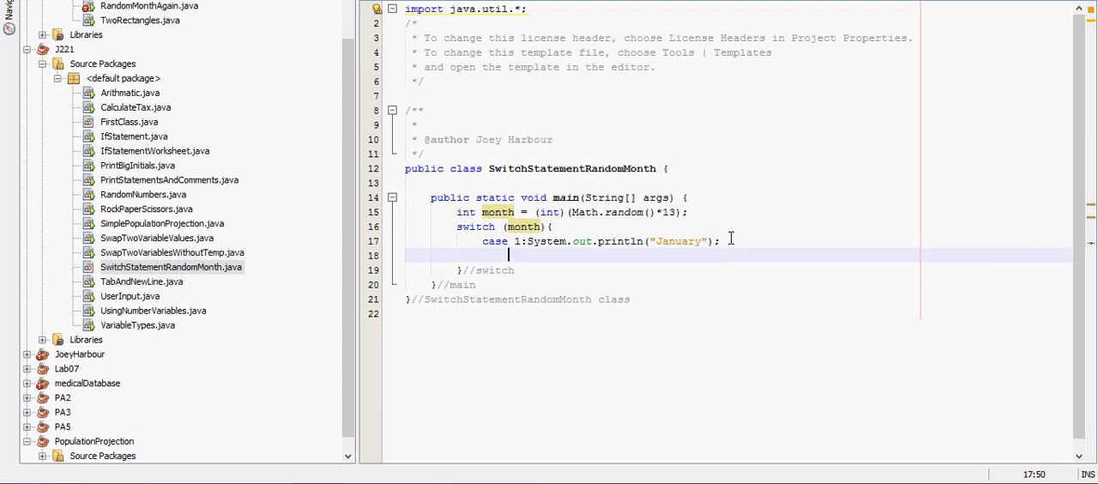
pyautogui.write('b')
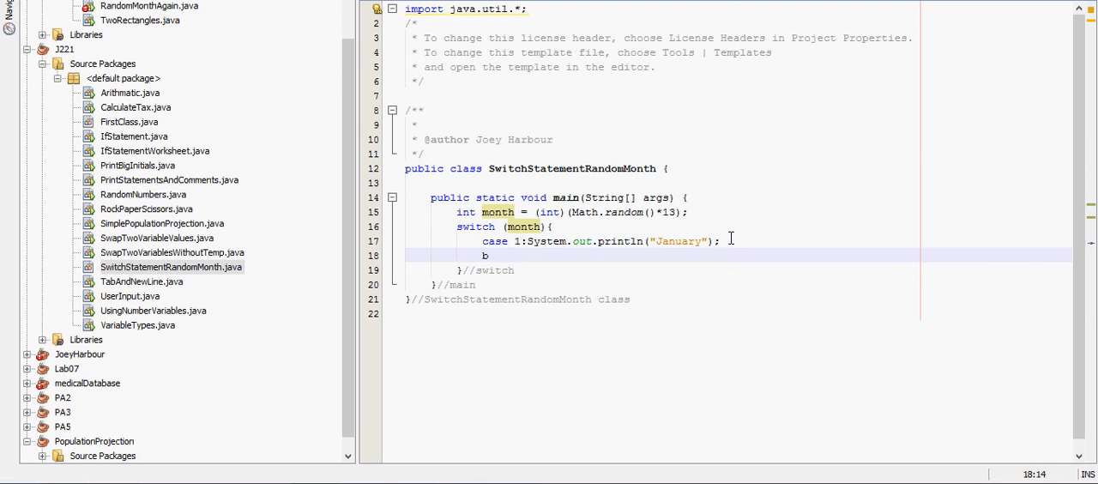
pyautogui.write('reak;')
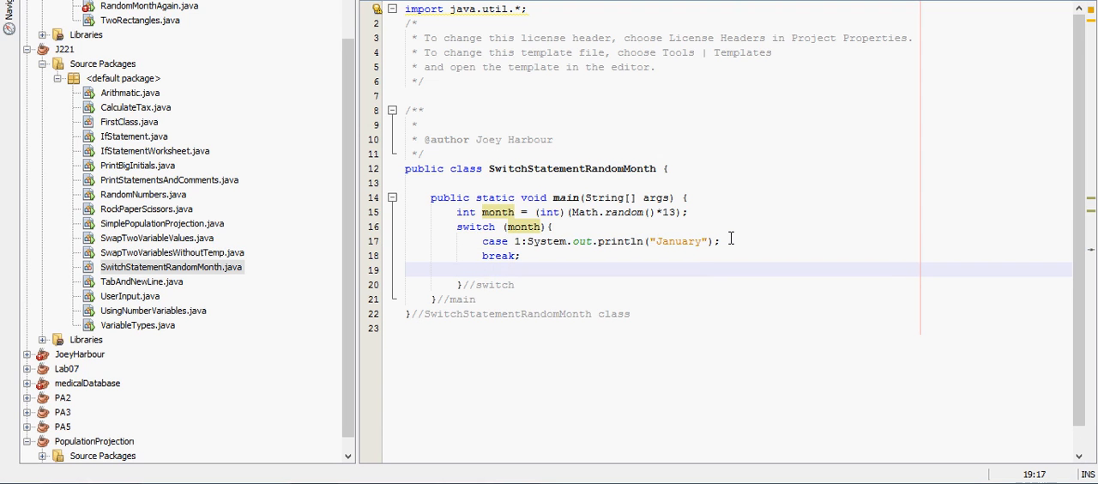
# Add case 2 printing "February" followed by break.
pyautogui.write('case')
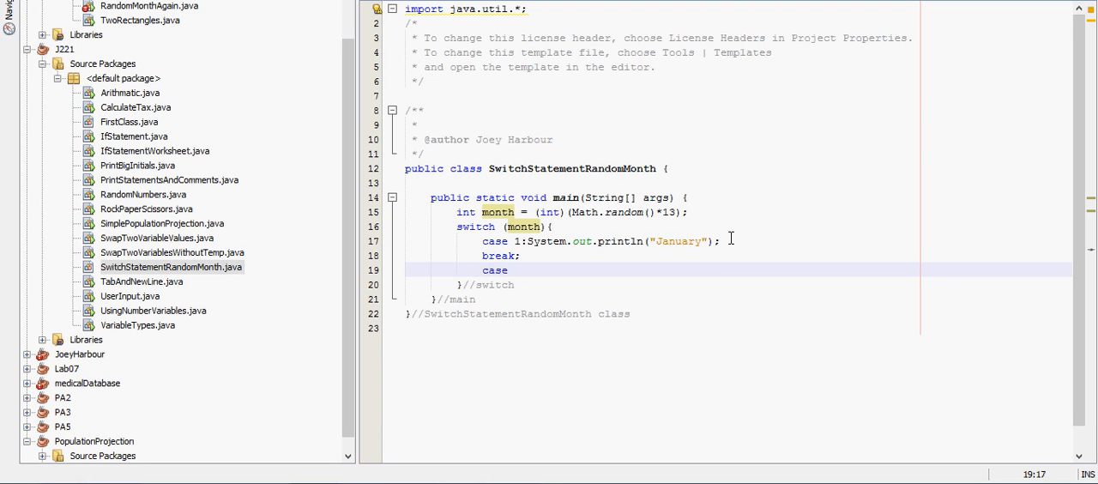
pyautogui.write('2: sout')
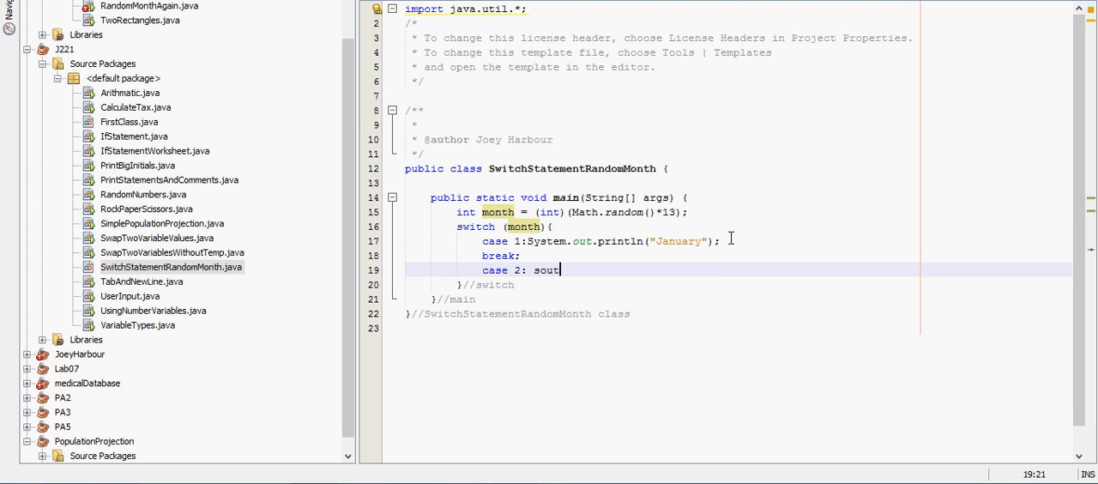
pyautogui.write('System.out.println("F");')
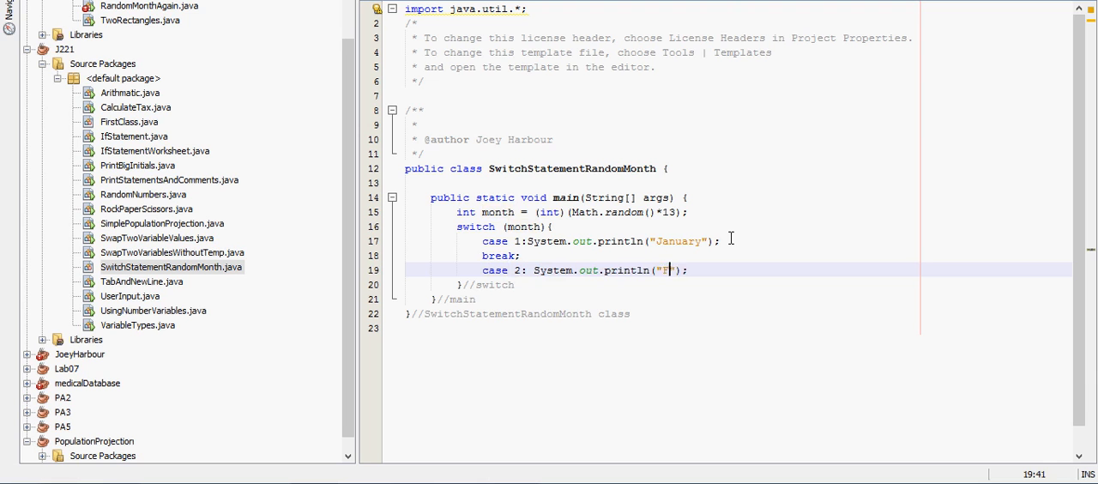
pyautogui.write('ebruary')
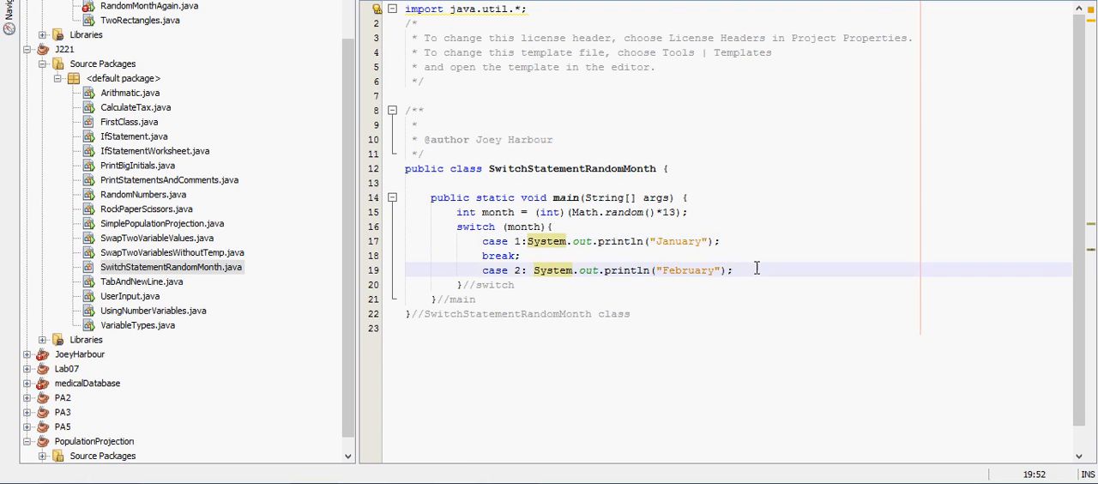
pyautogui.press('enter')
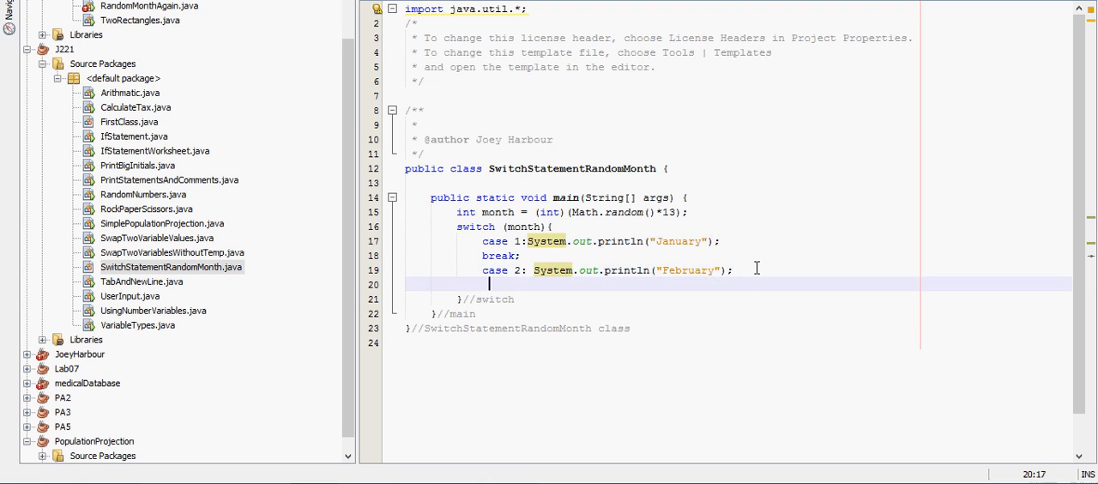
pyautogui.write('case;')
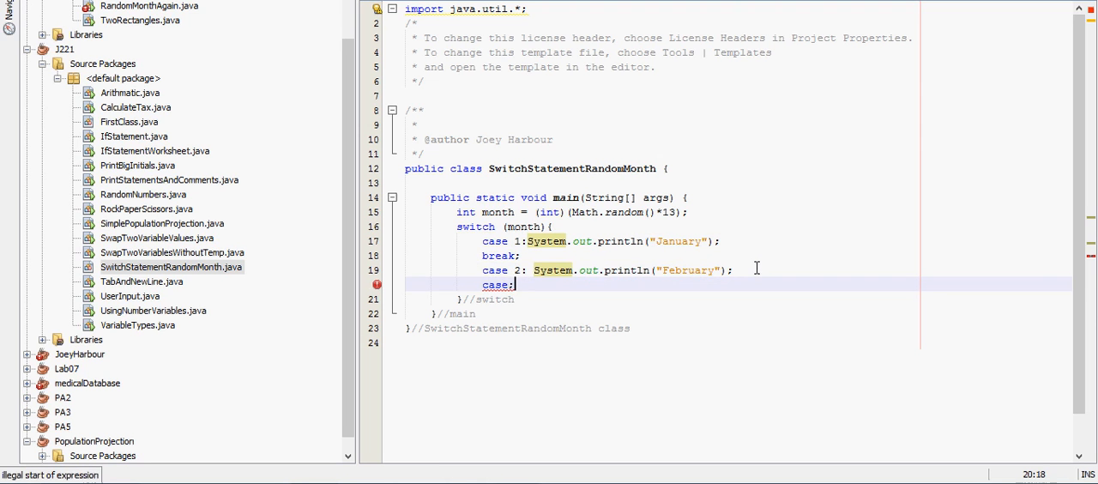
pyautogui.press('BackSpace')
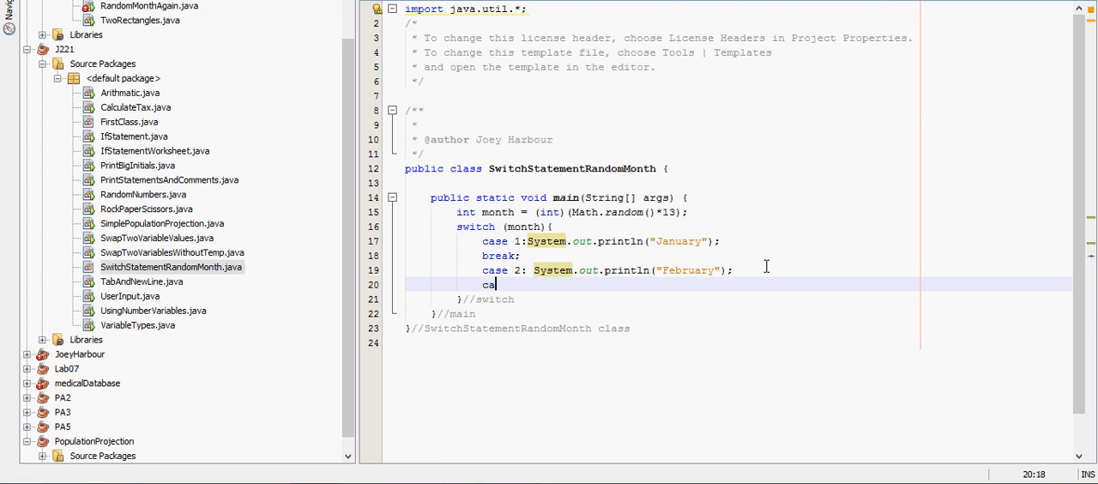
pyautogui.write('break;')
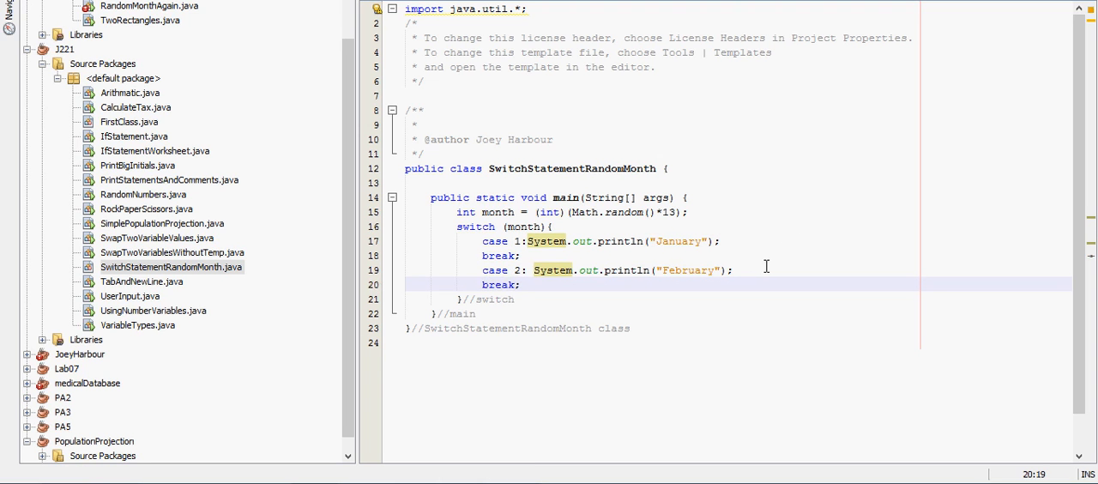
pyautogui.press('enter')
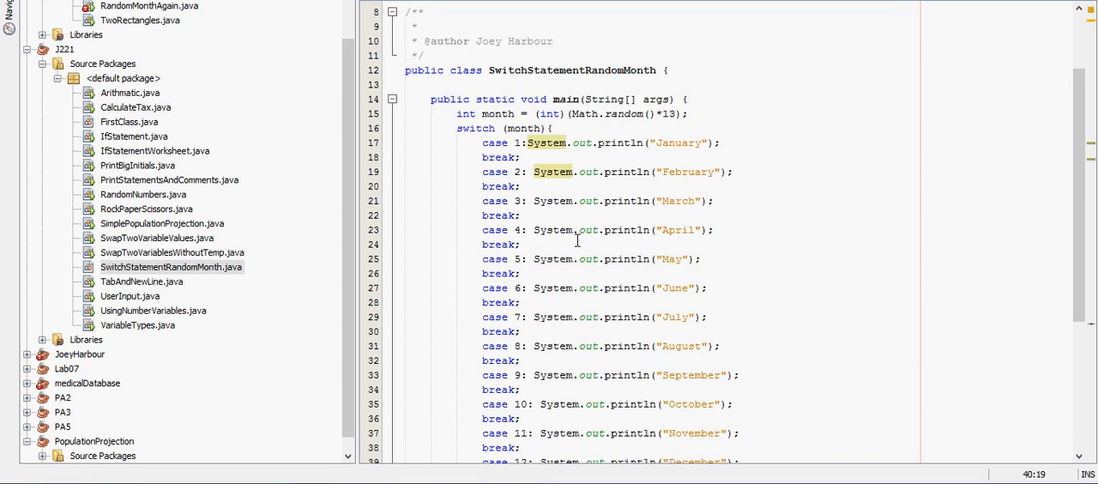
# Review the switch with cases 3–12 and run the J221 project with F6.
pyautogui.scroll(-3)
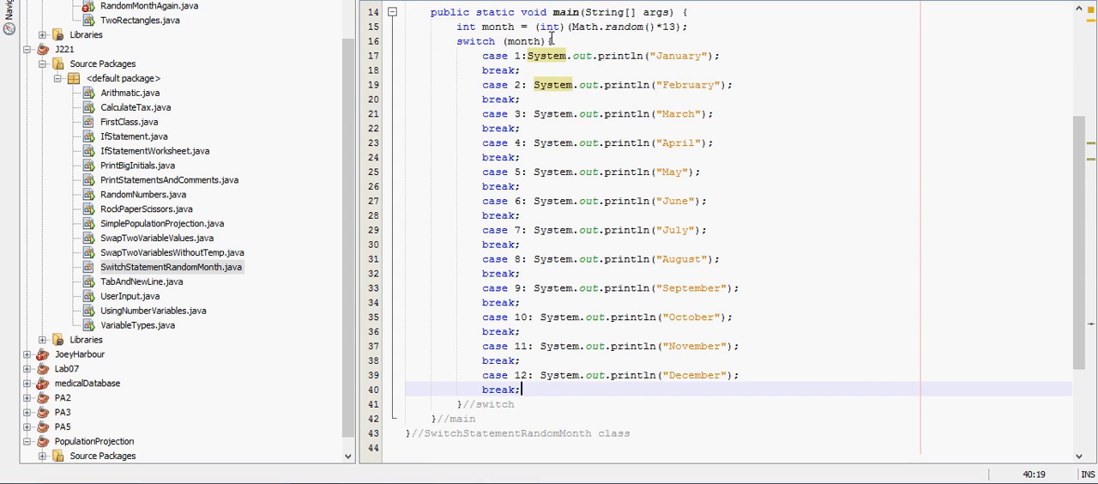
pyautogui.moveTo(681, 112)
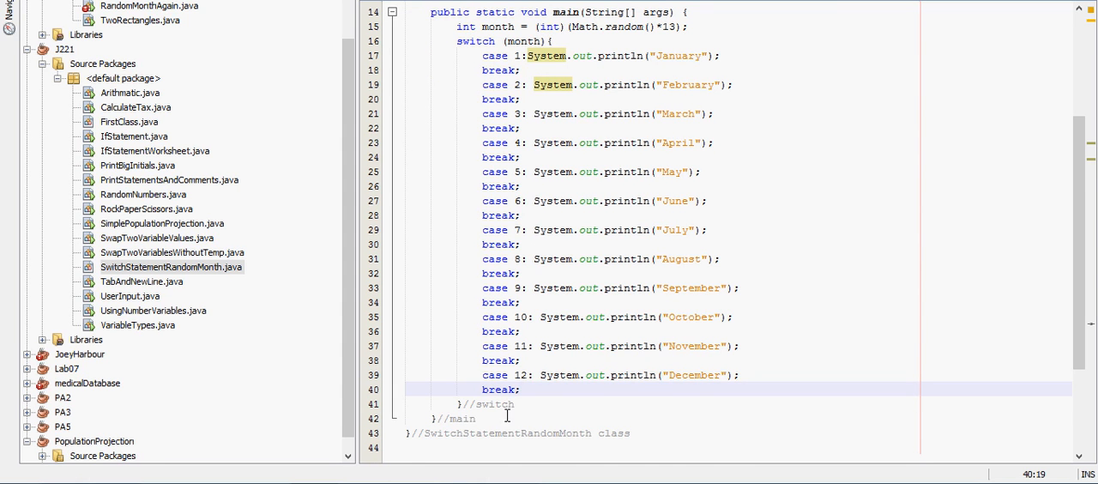
pyautogui.scroll(3)
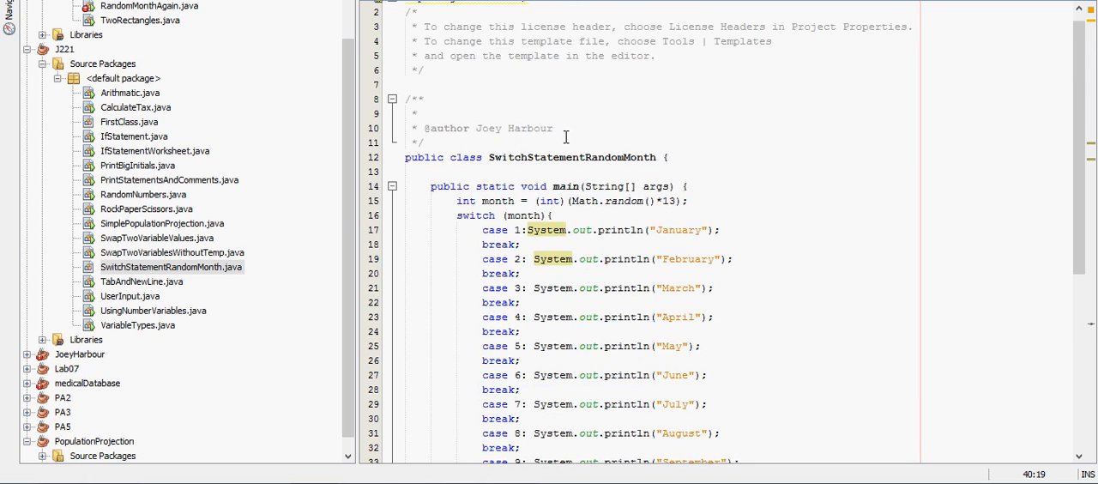
pyautogui.scroll(-3)
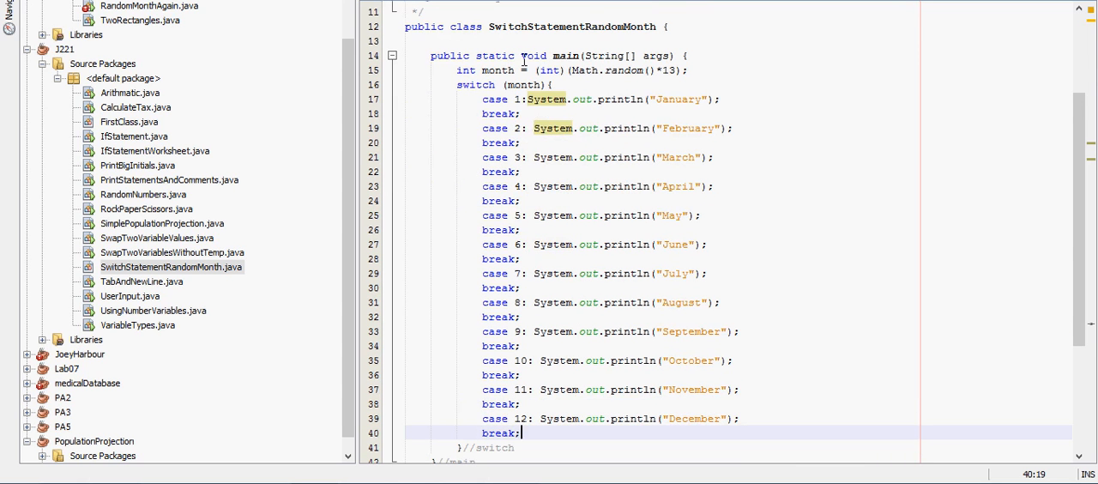
pyautogui.moveTo(859, 98)
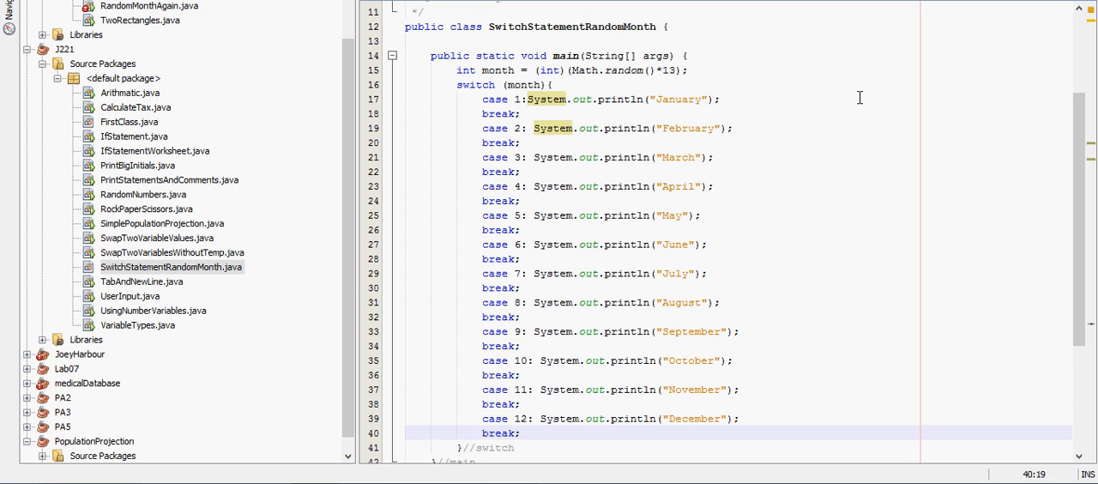
pyautogui.press('F6')
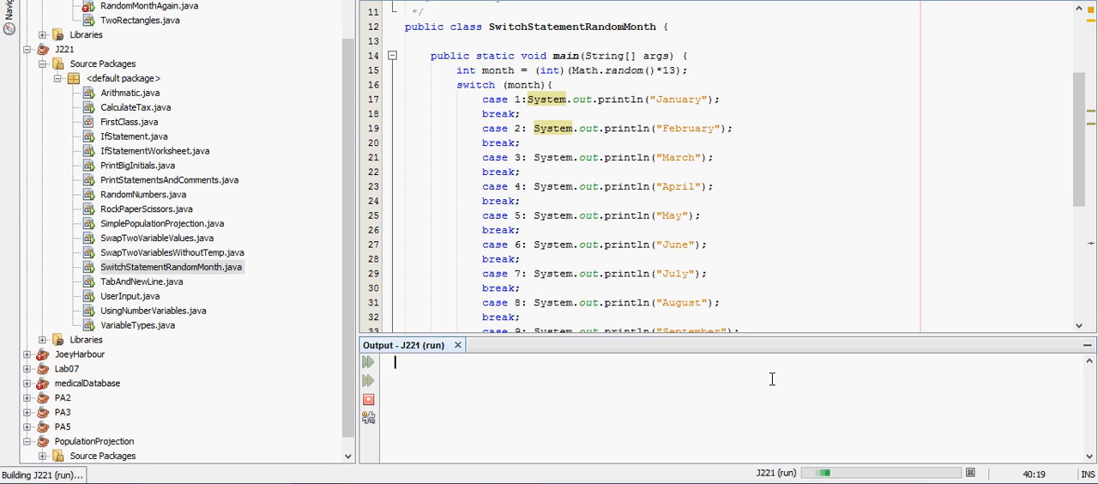
# Rerun the J221 project and check the output: BUILD SUCCESSFUL, no month printed.
pyautogui.click(368, 361)
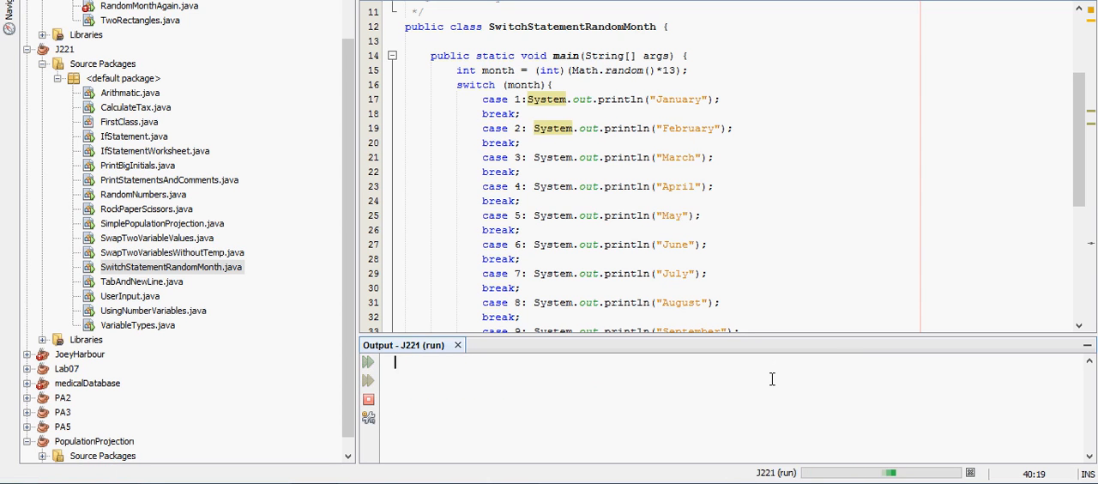
pyautogui.click(368, 361)
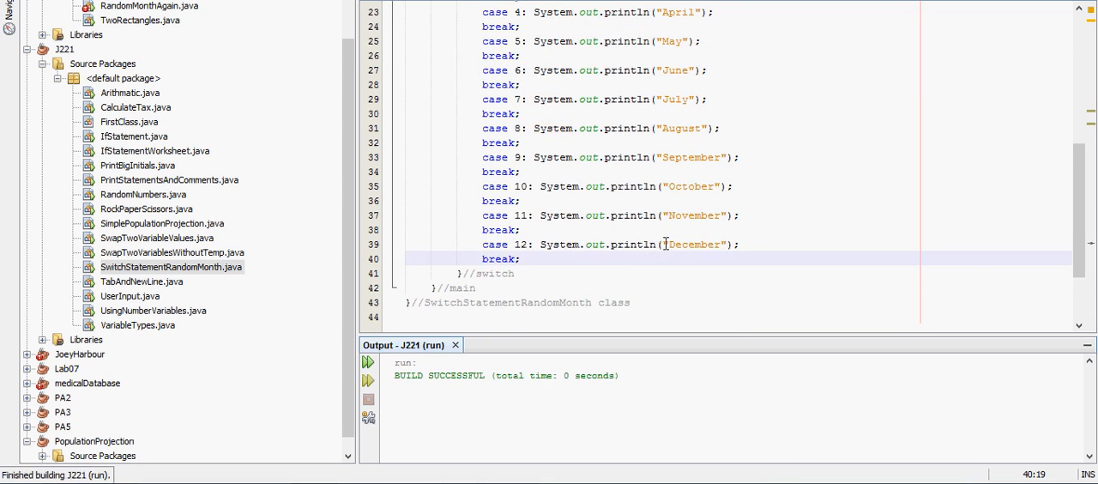
pyautogui.scroll(3)
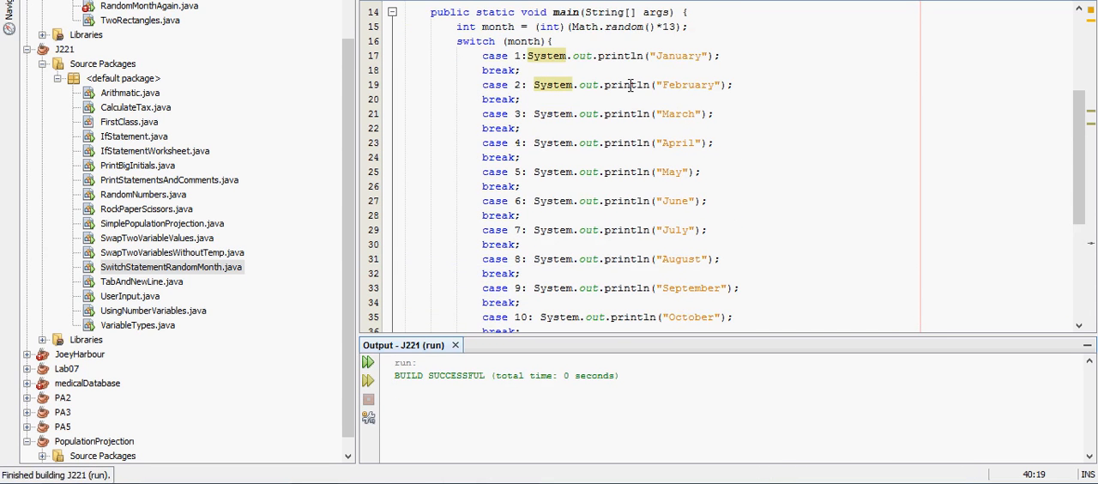
pyautogui.scroll(-3)
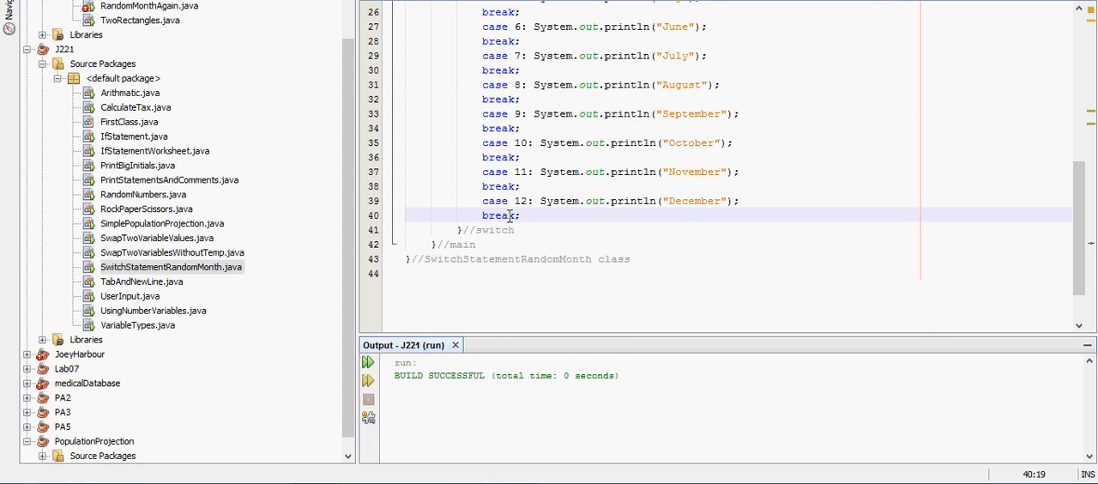
pyautogui.moveTo(639, 352)
pyautogui.write('case 0:System.out.println("we got to 0");')
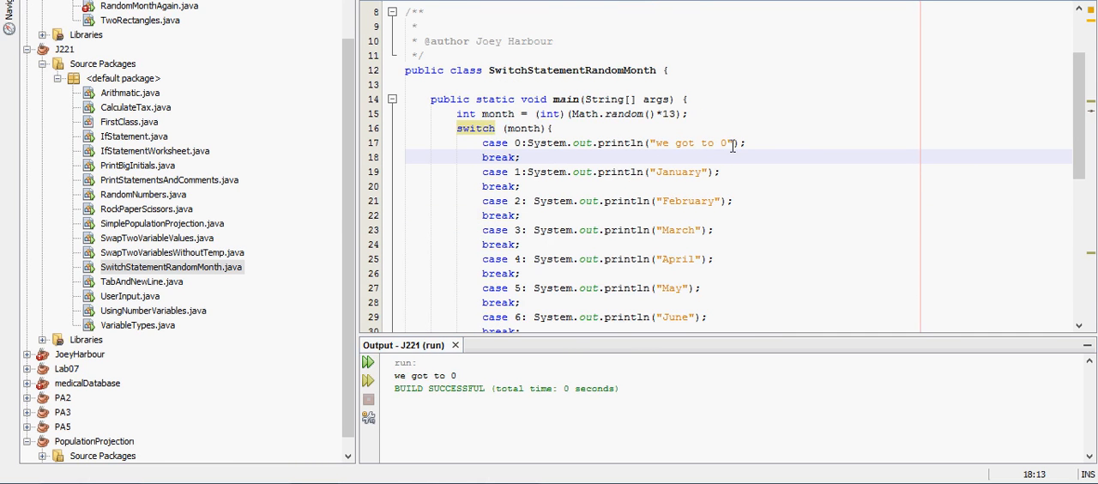
pyautogui.moveTo(1057, 154)
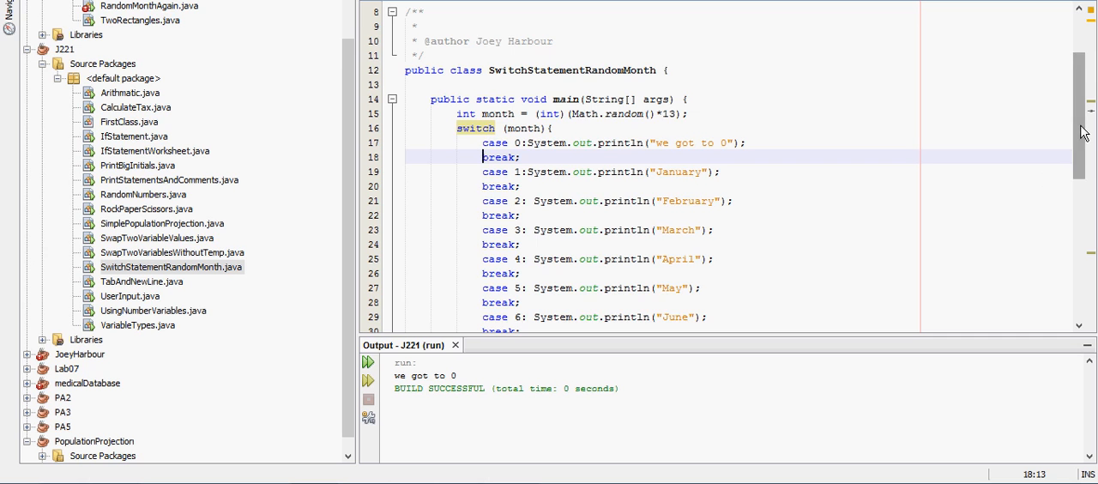
# Scroll to the output and highlight the "we got to 0" line.
pyautogui.scroll(-3)
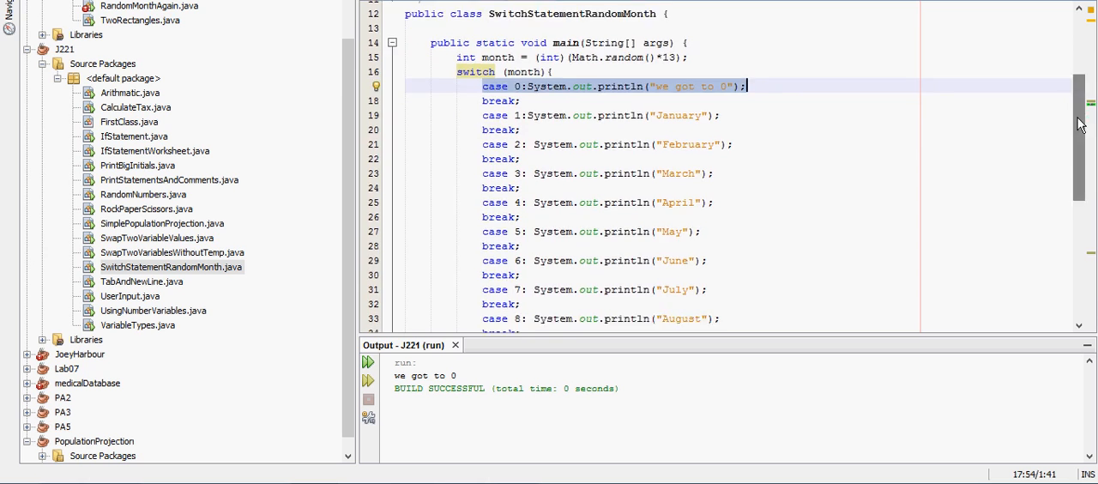
pyautogui.scroll(-3)
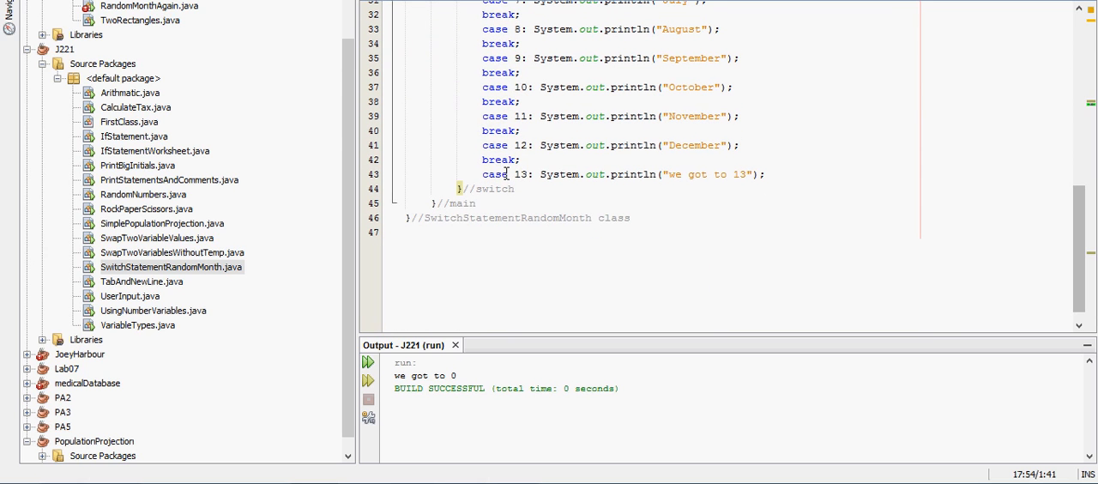
pyautogui.moveTo(429, 415)
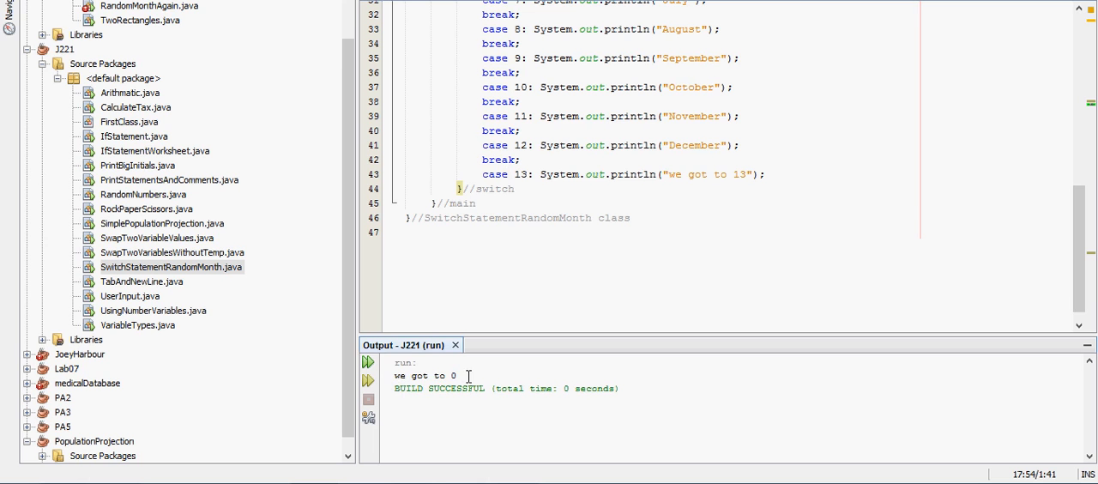
pyautogui.doubleClick(423, 375)
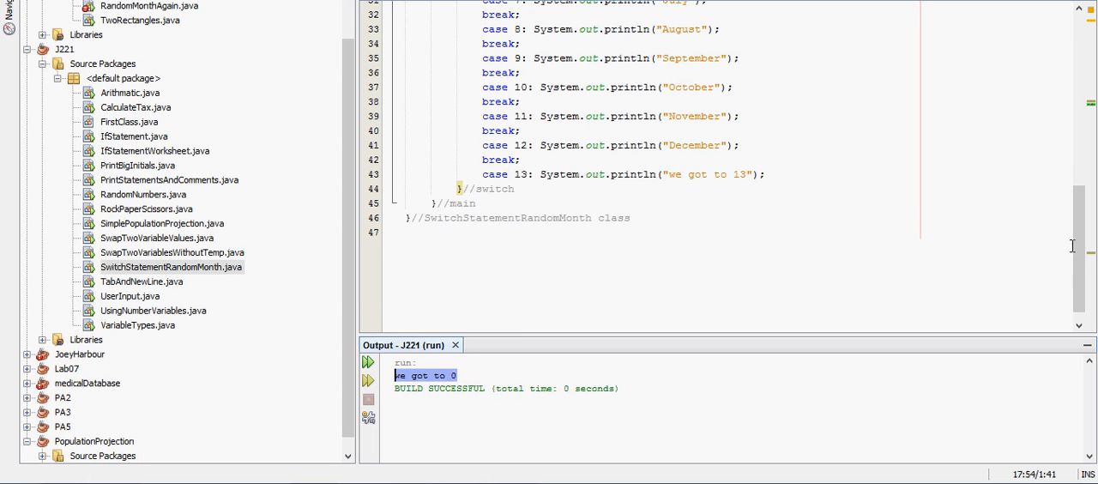
# Scroll through the switch code to review the case 0 and case 13 additions.
pyautogui.scroll(3)
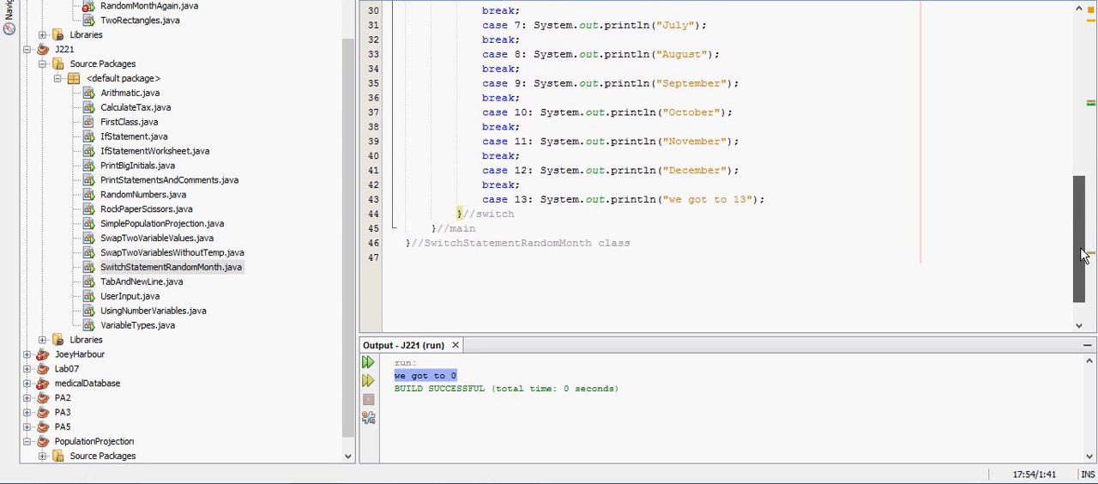
pyautogui.scroll(3)
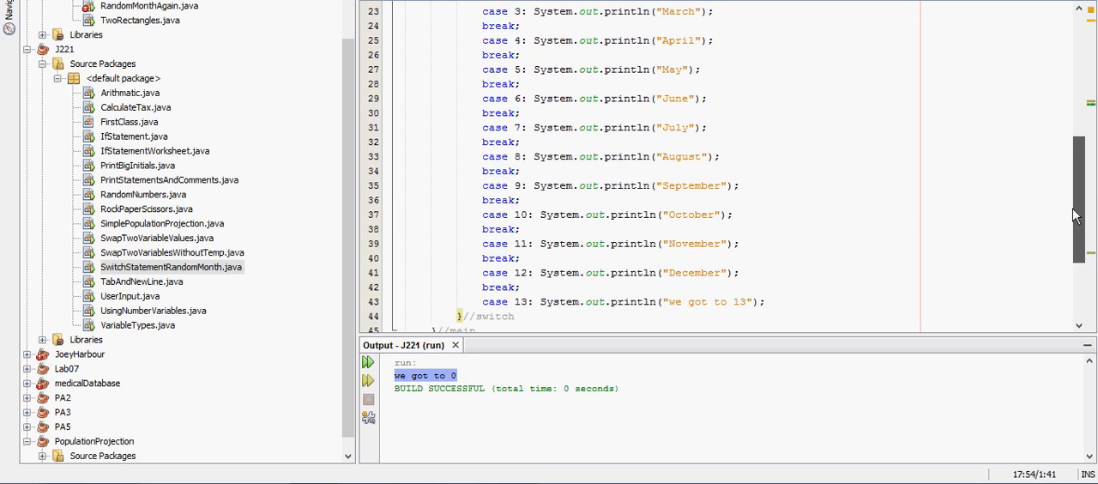
pyautogui.scroll(3)
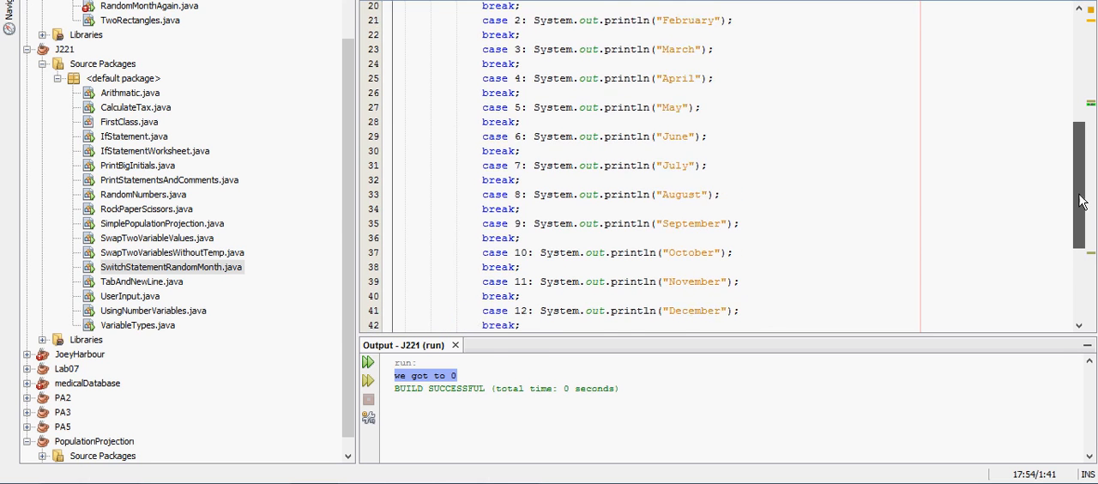
pyautogui.scroll(3)
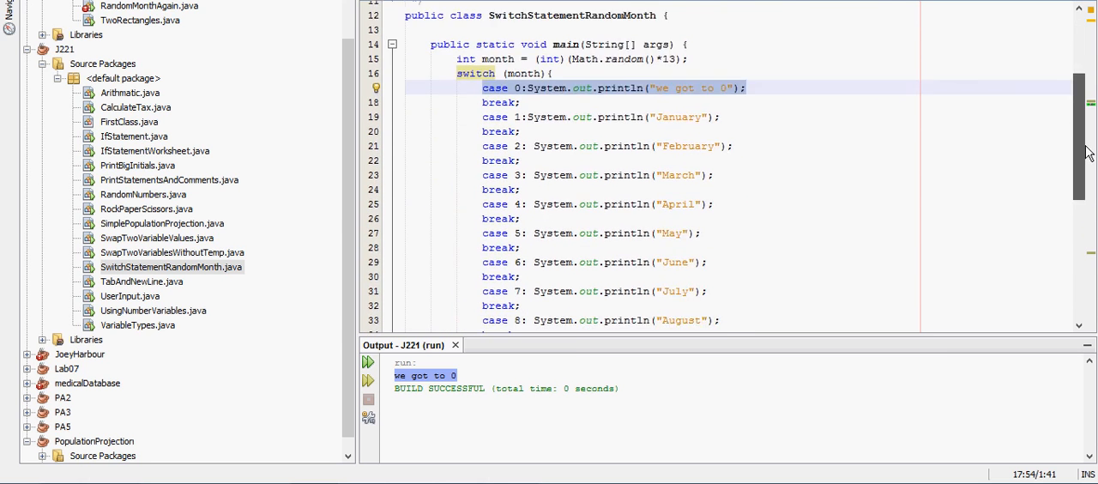
pyautogui.scroll(-3)
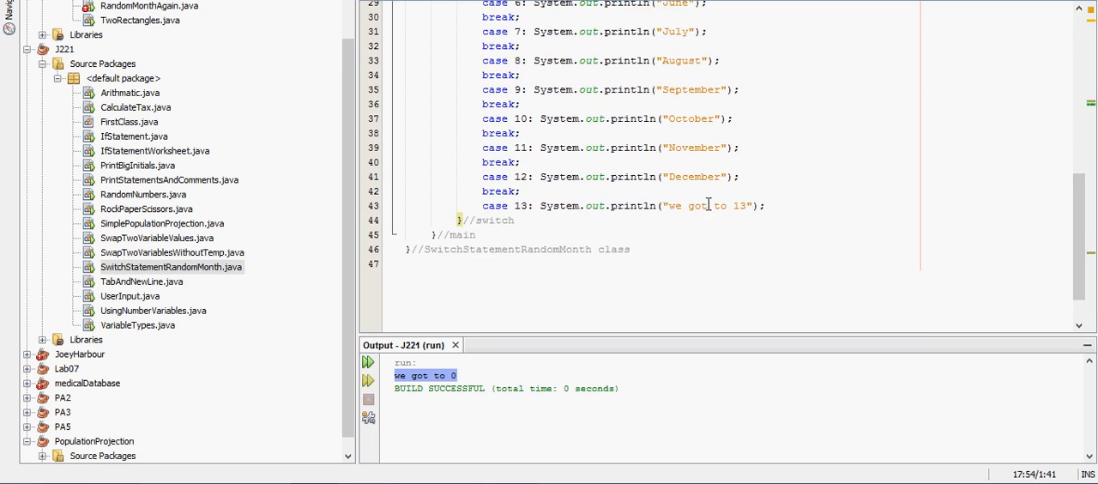
pyautogui.scroll(3)
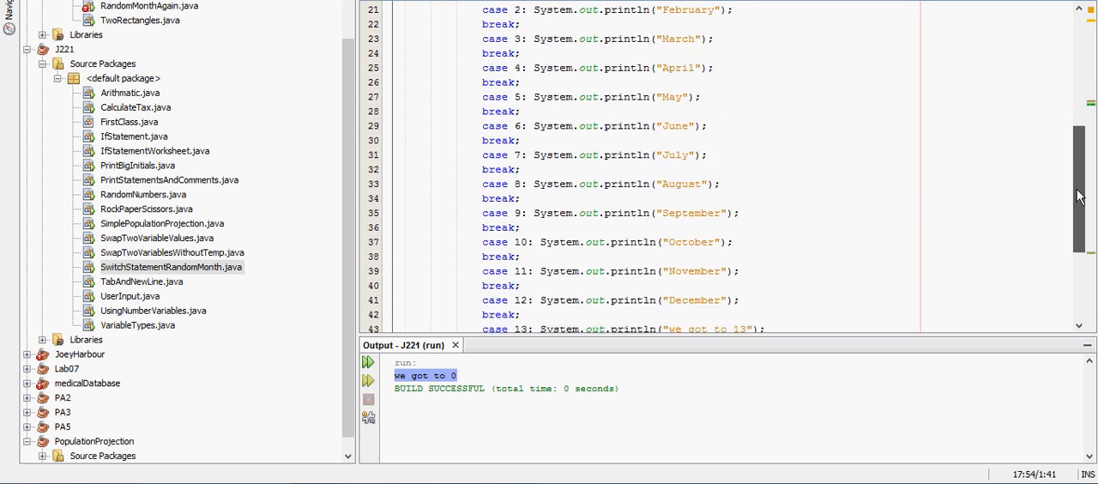
pyautogui.scroll(-3)
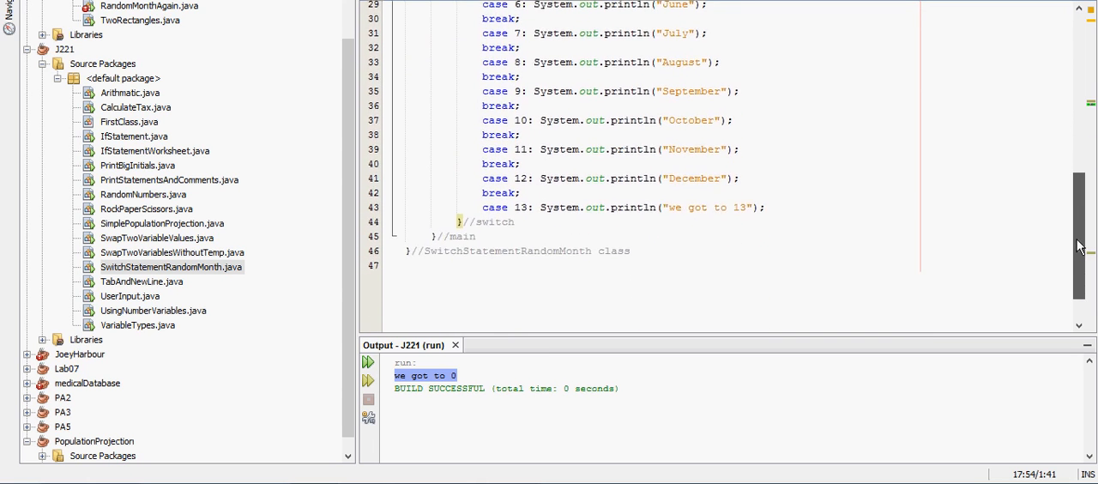
pyautogui.scroll(3)
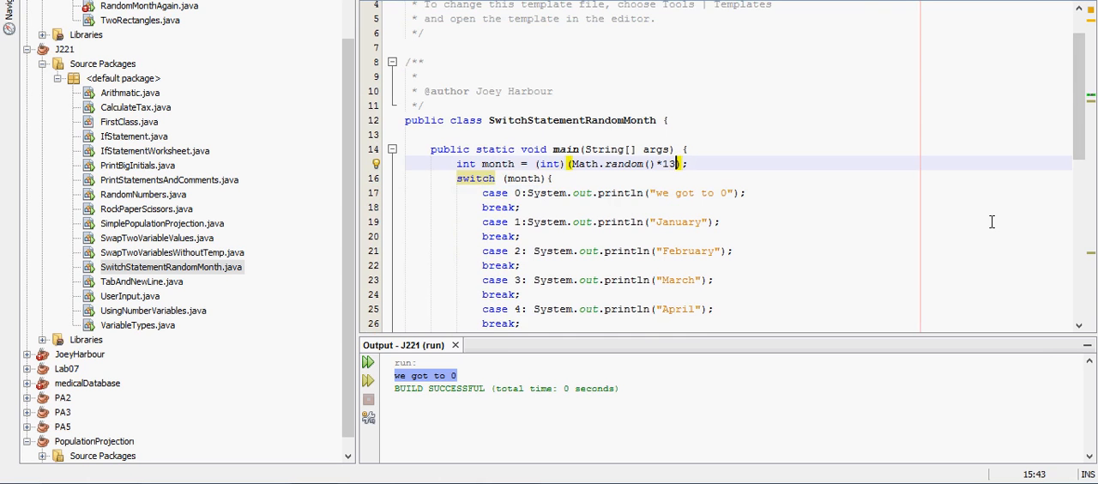
pyautogui.scroll(-3)
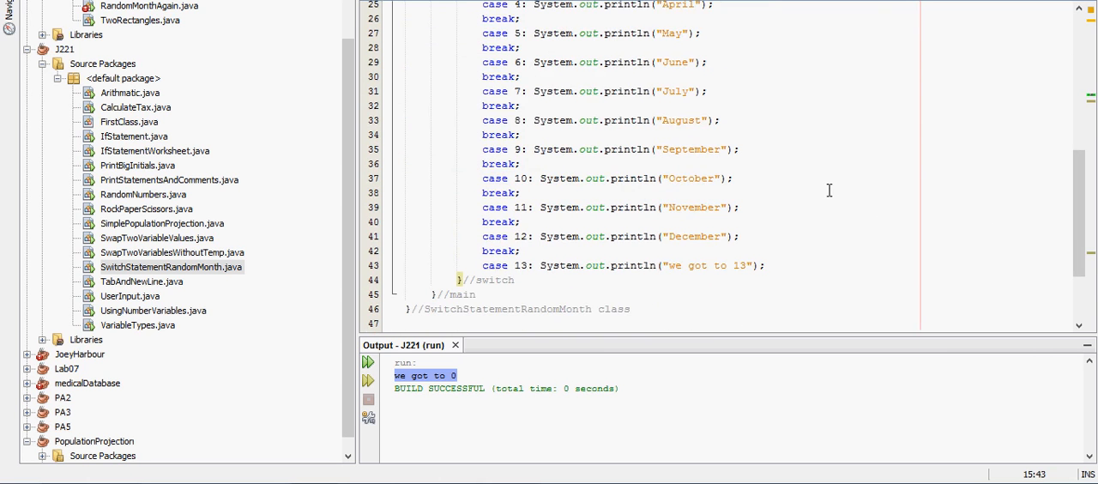
pyautogui.scroll(3)
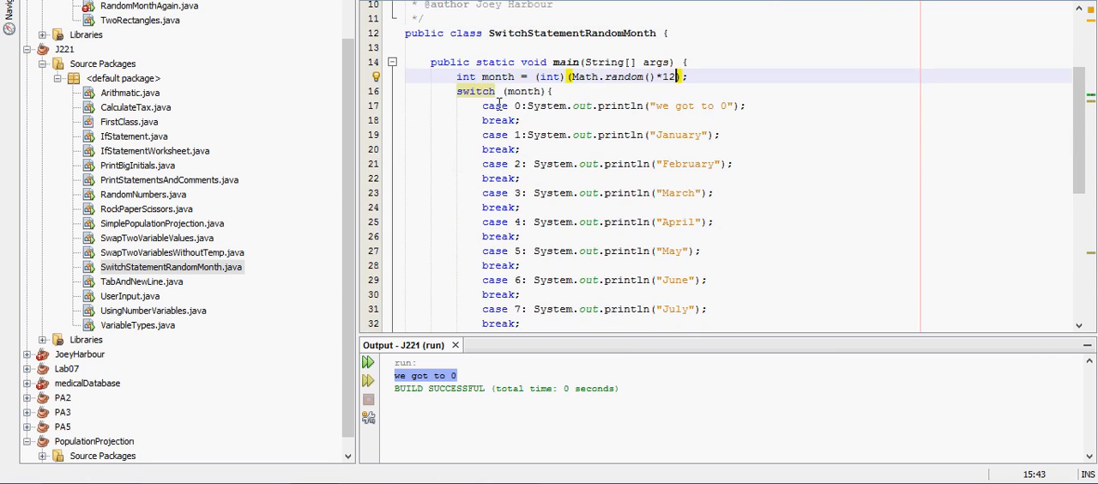
pyautogui.scroll(-3)
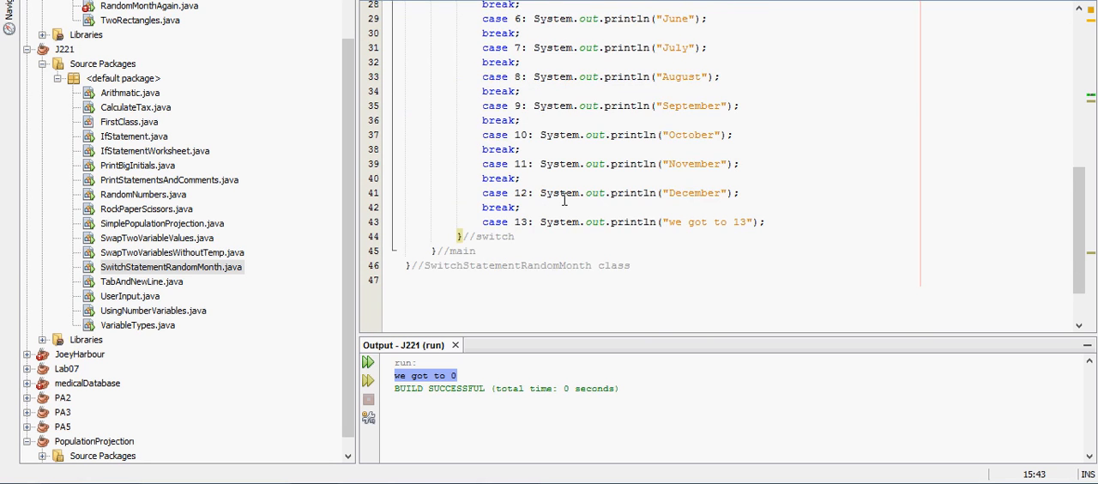
pyautogui.scroll(3)
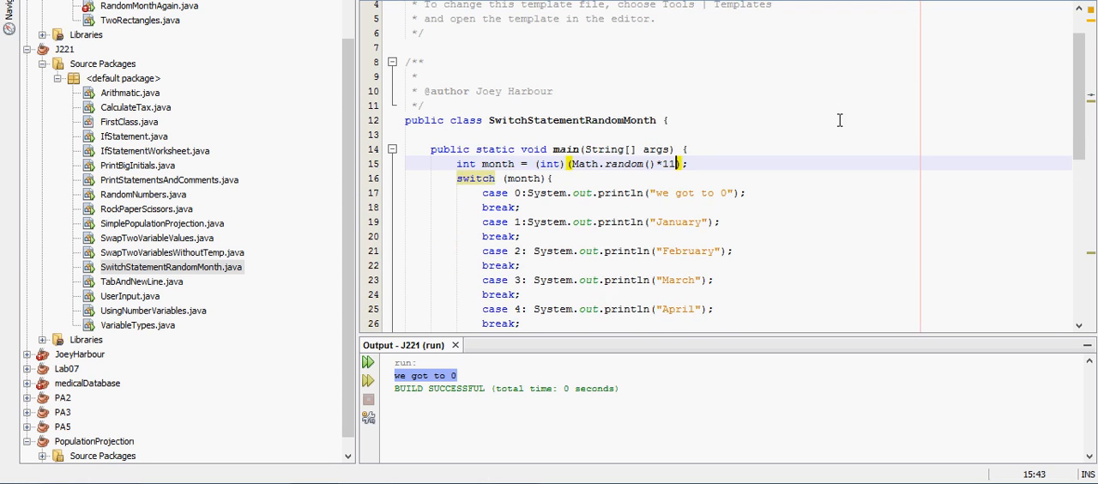
pyautogui.scroll(-3)
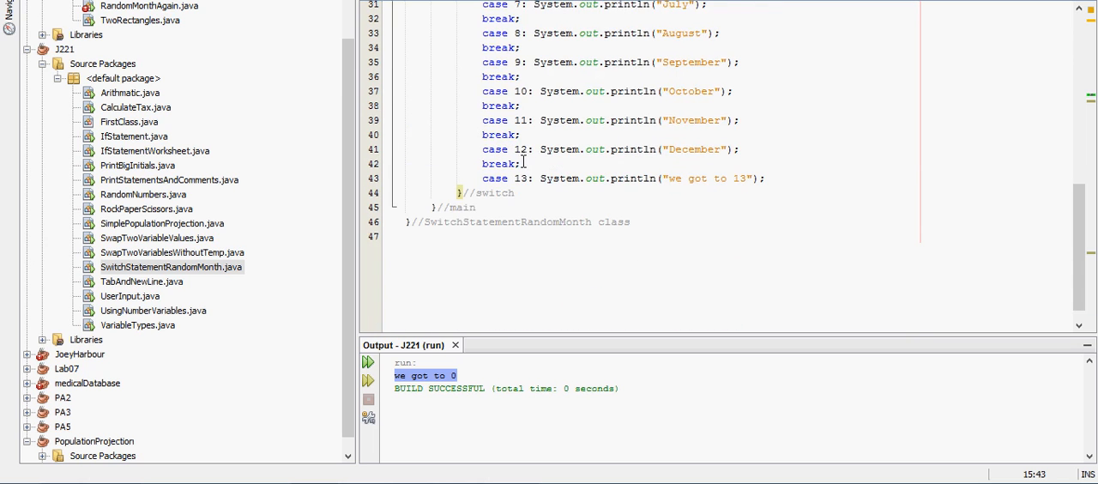
pyautogui.moveTo(624, 163)
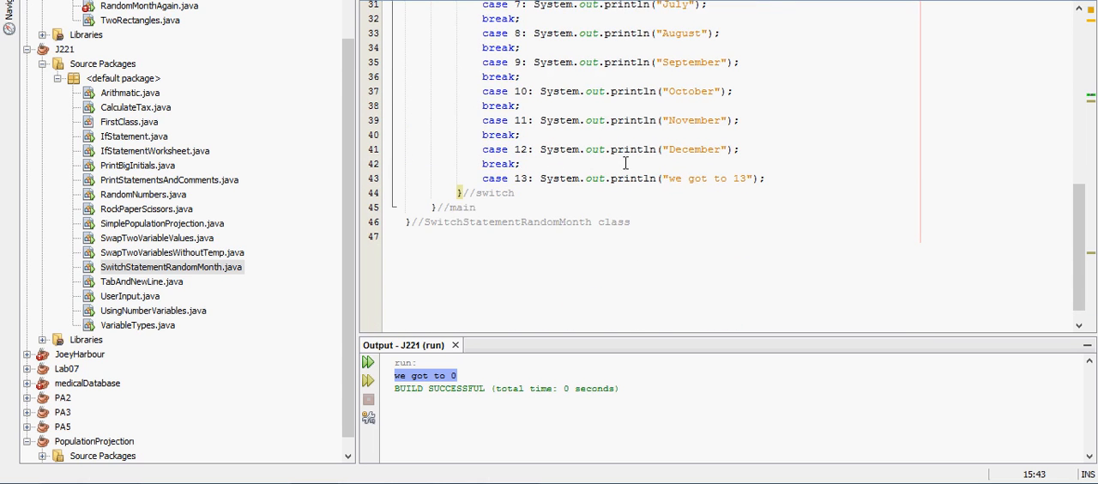
pyautogui.moveTo(688, 160)
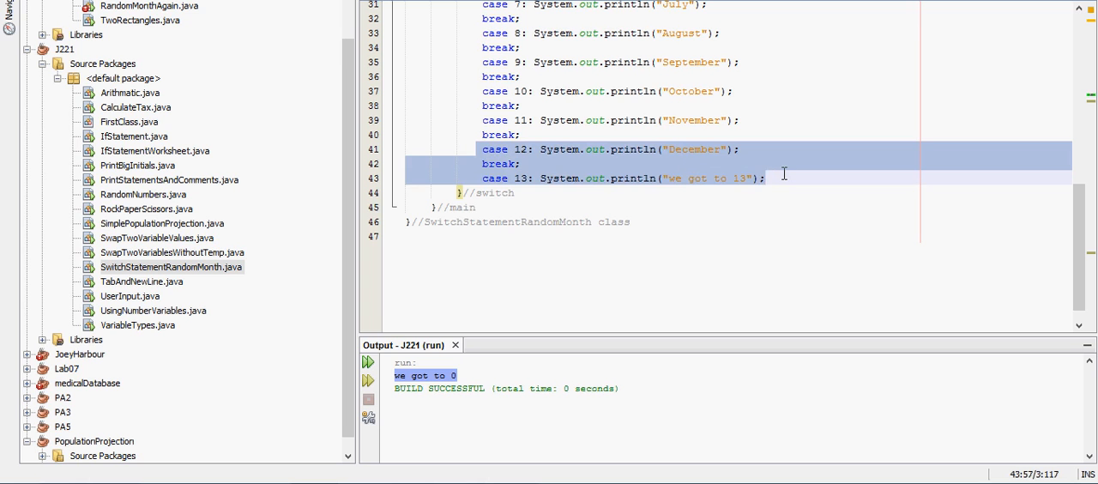
pyautogui.moveTo(900, 189)
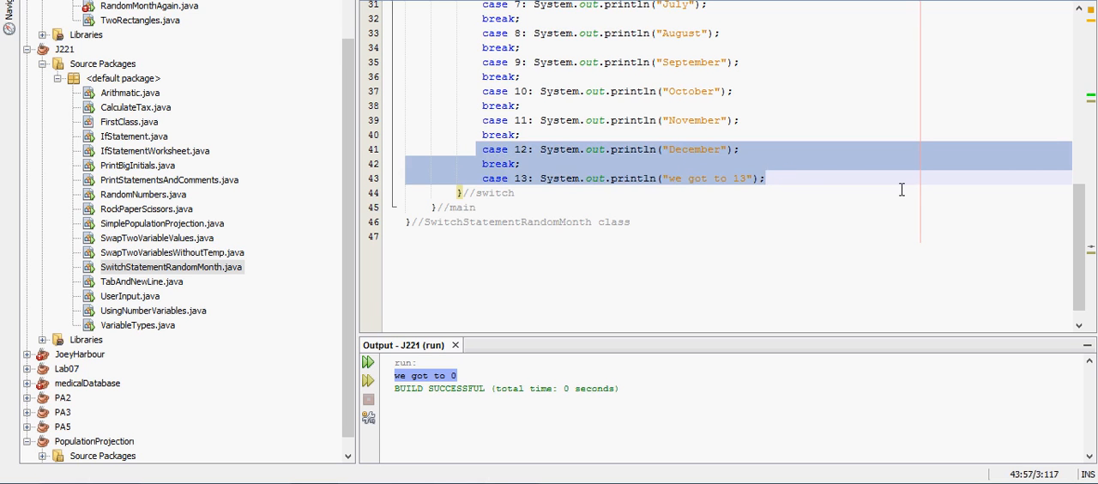
# Delete the case 12 and 13 lines, make case 0 print "December", and rerun.
pyautogui.press('Delete')
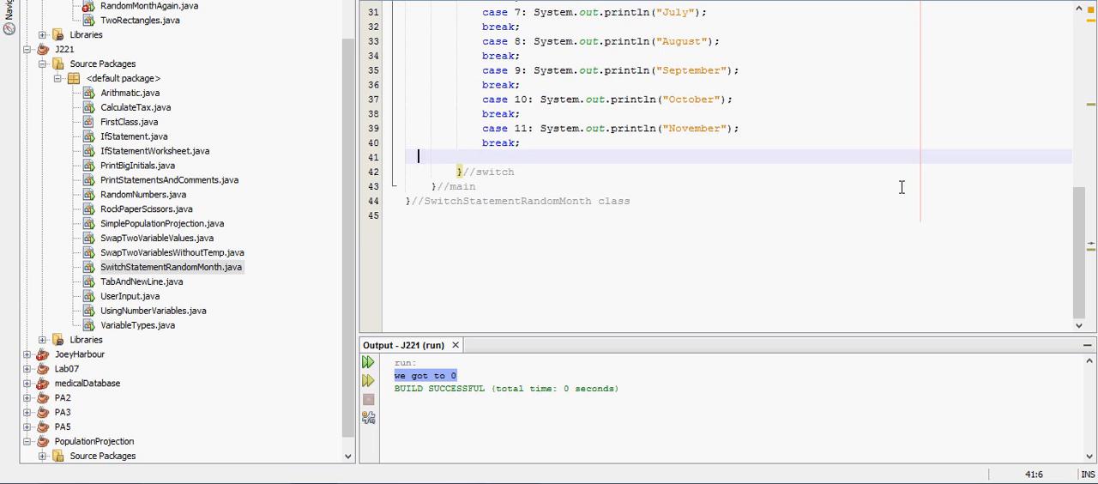
pyautogui.scroll(3)
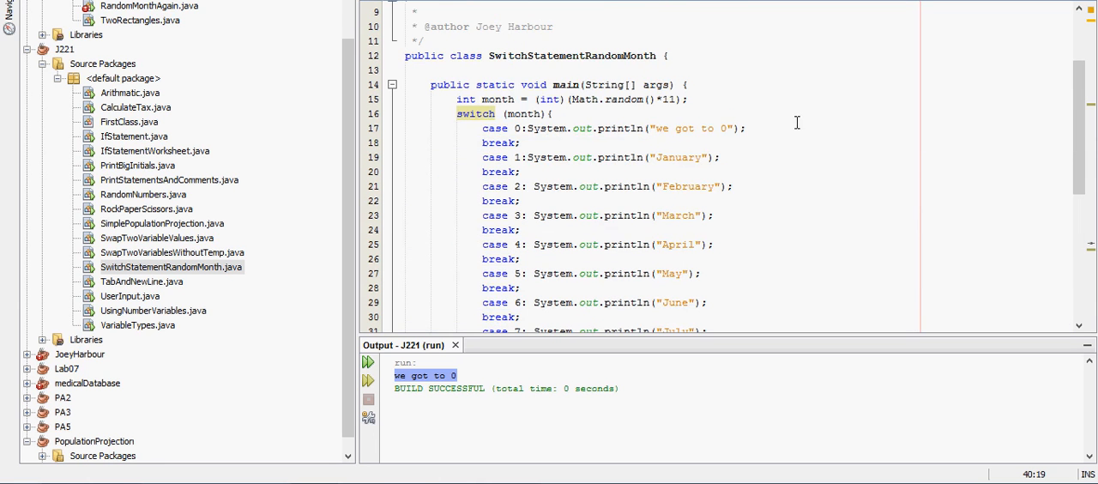
pyautogui.doubleClick(669, 128)
pyautogui.write('December')
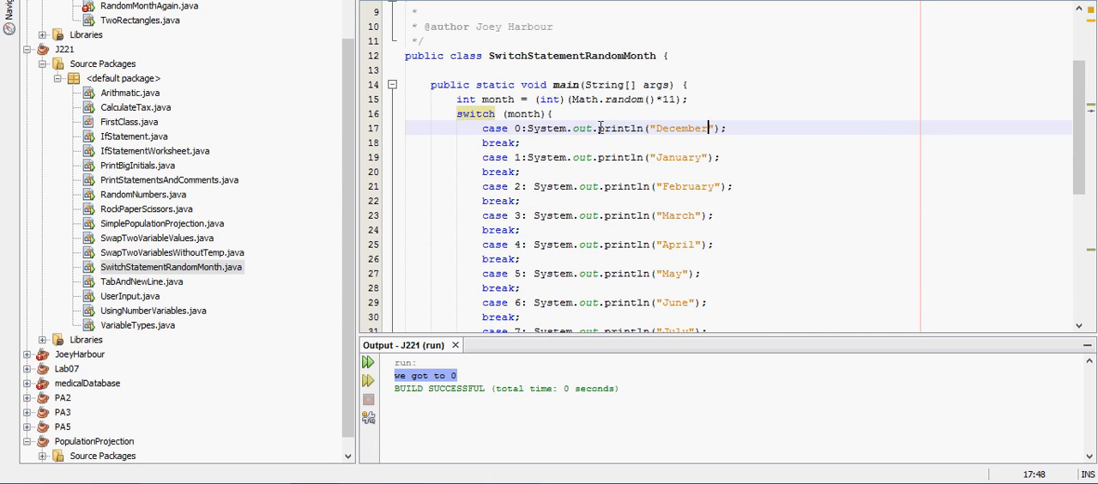
pyautogui.scroll(-3)
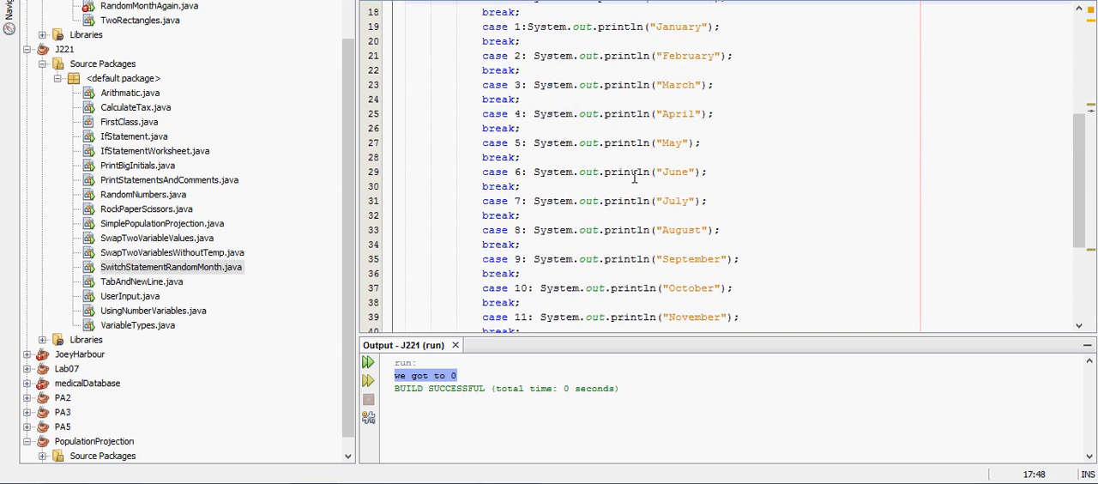
pyautogui.scroll(-3)
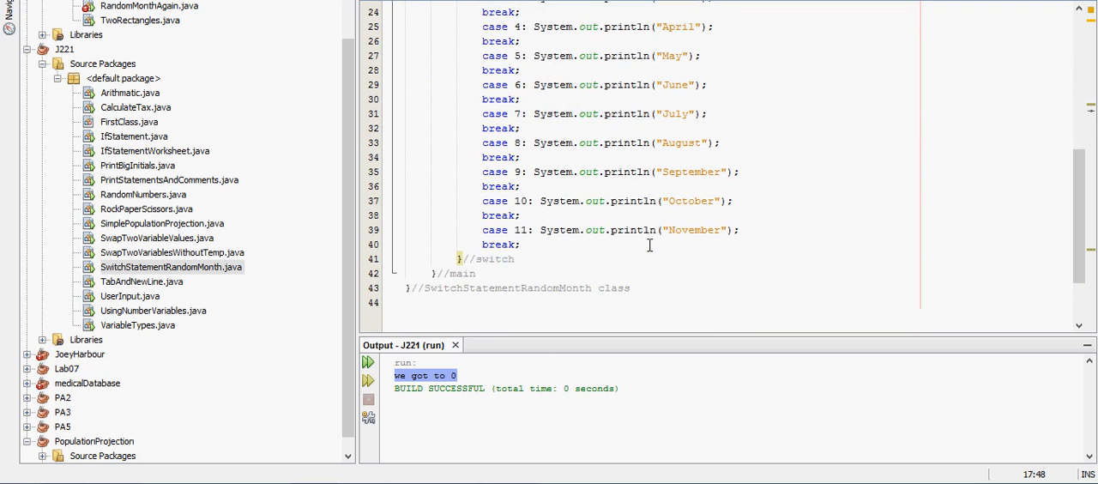
pyautogui.scroll(3)
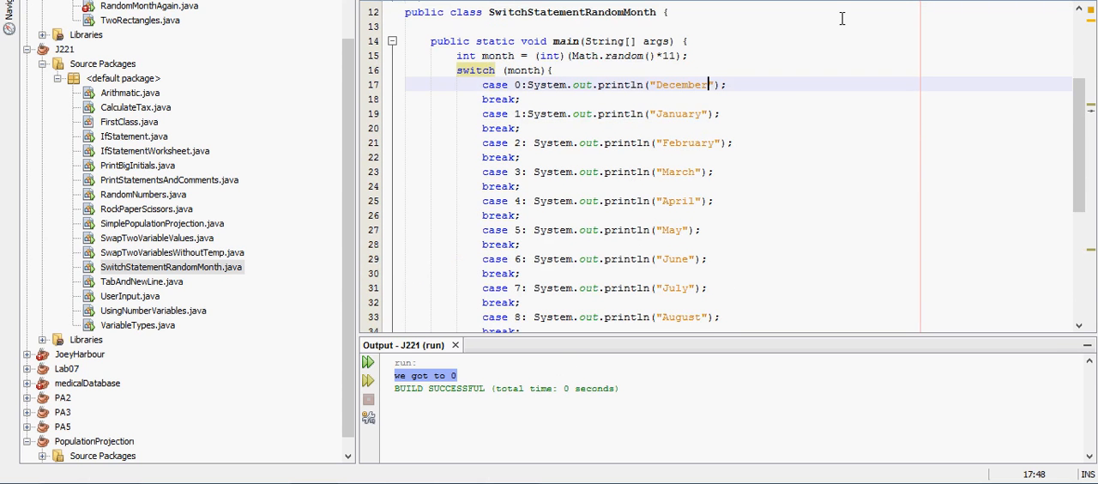
pyautogui.click(368, 361)
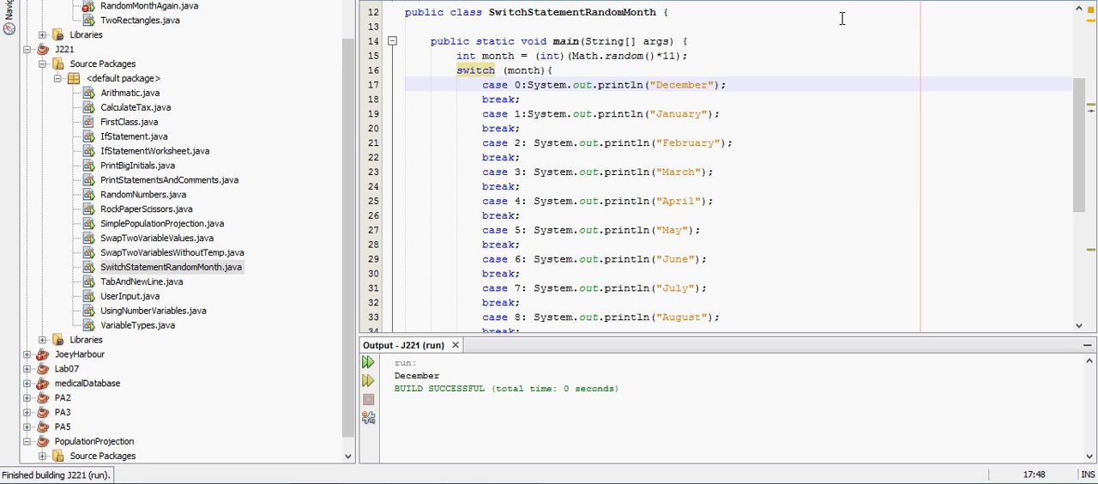
pyautogui.moveTo(570, 98)
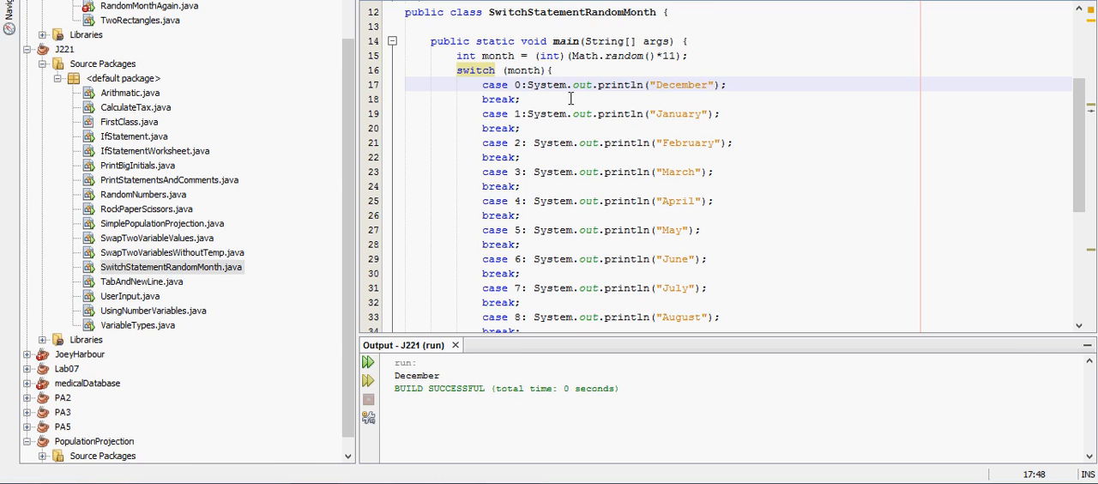
# Scroll the Output window to check the "December" and "April" run results.
pyautogui.scroll(-3)
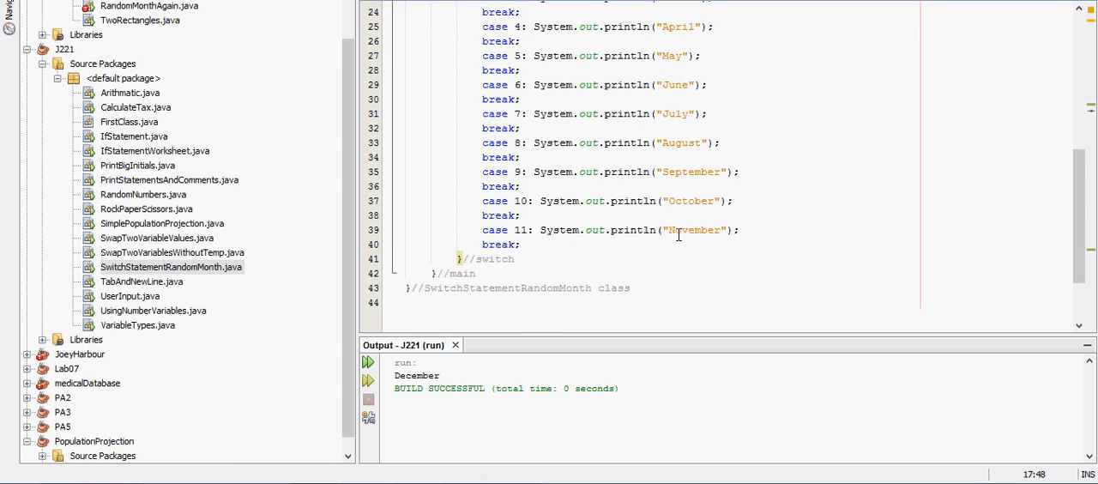
pyautogui.scroll(3)
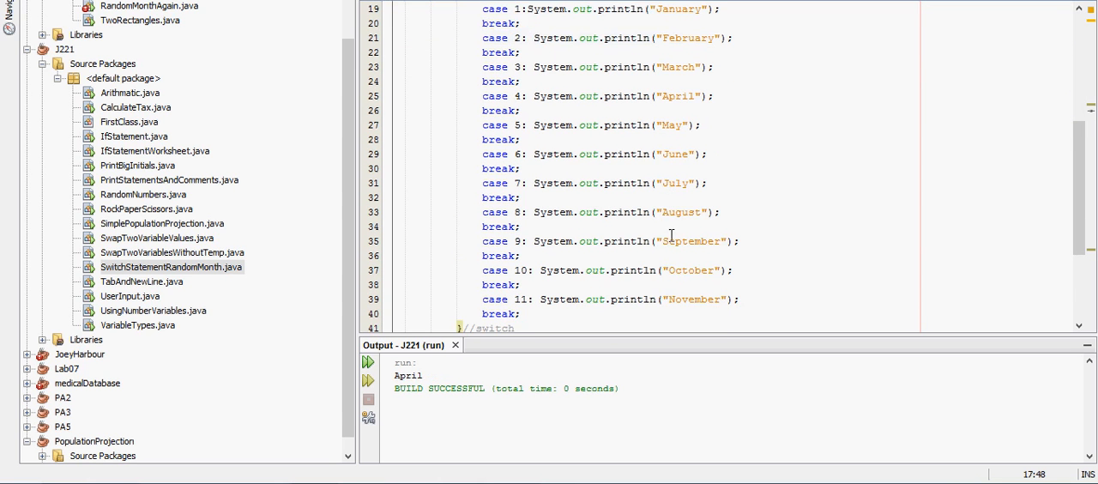
pyautogui.moveTo(633, 291)
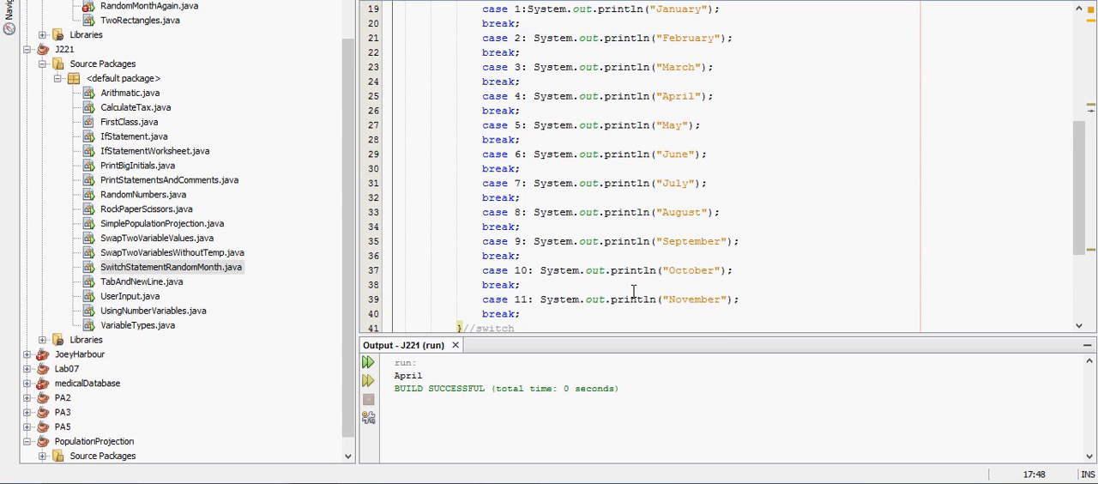
pyautogui.scroll(3)
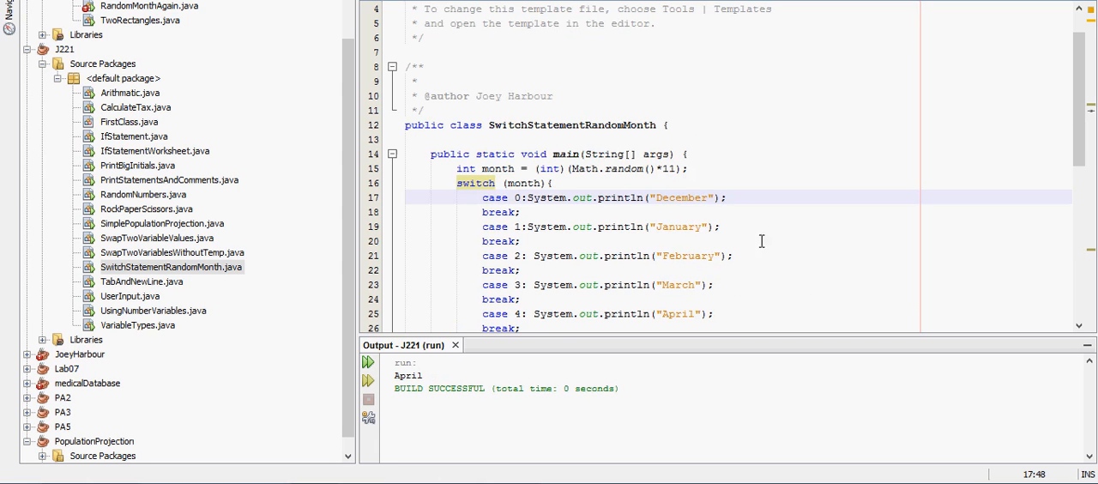
# Change the random multiplier from 11 to 12 and rerun, printing "November".
pyautogui.click(677, 169)
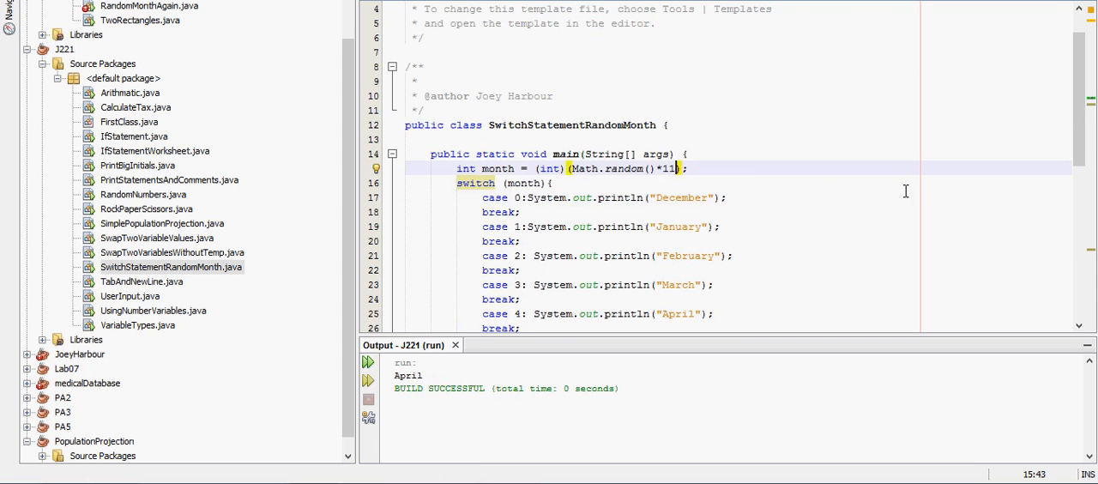
pyautogui.write('2')
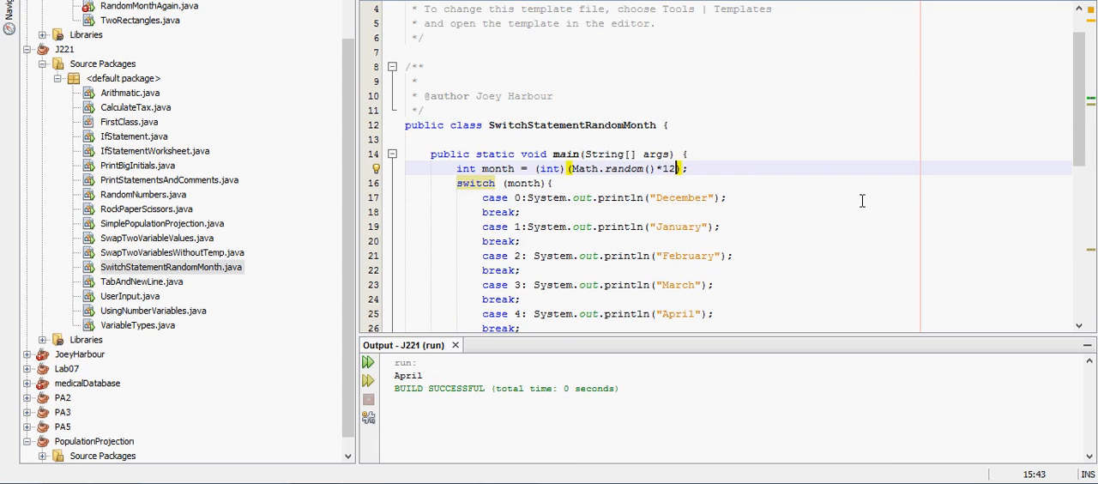
pyautogui.click(369, 361)
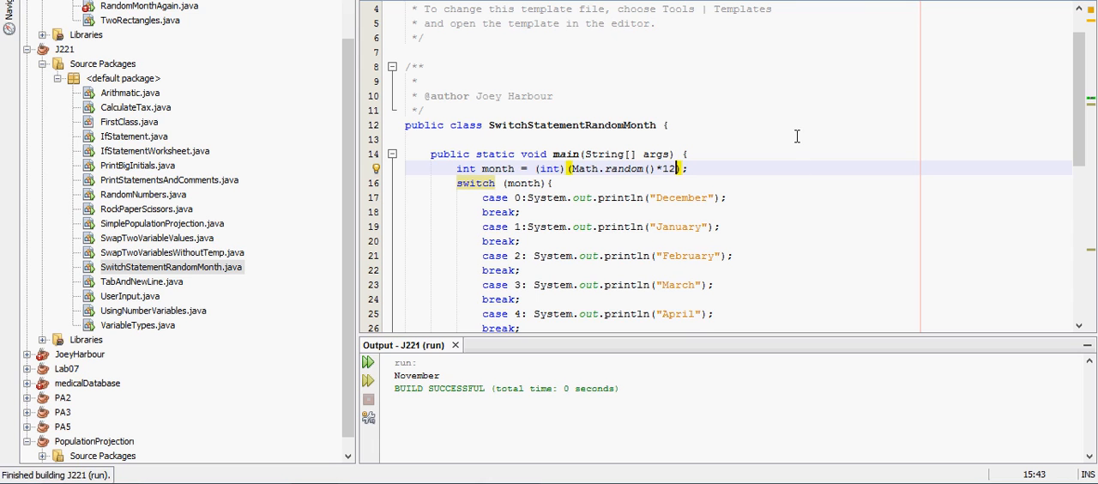
pyautogui.moveTo(710, 325)
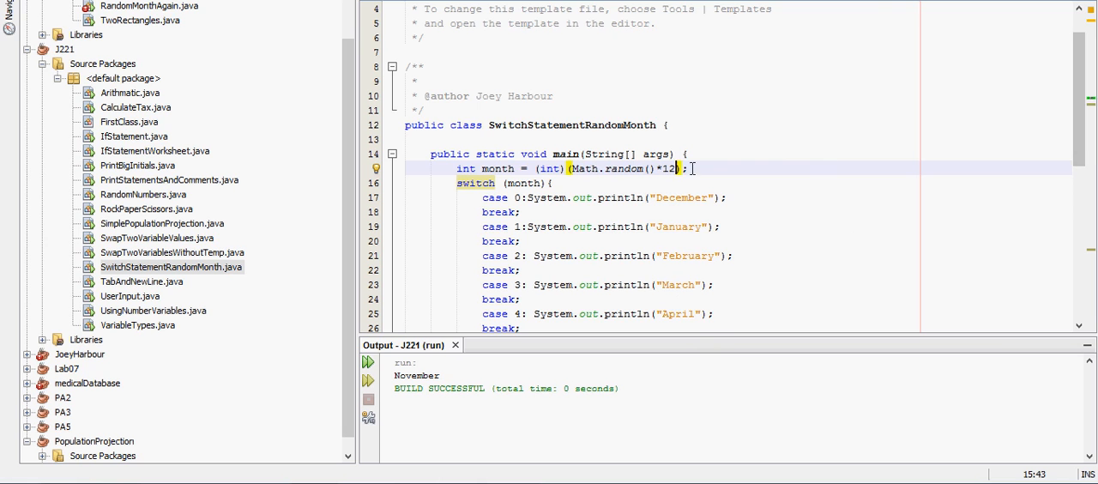
pyautogui.scroll(-3)
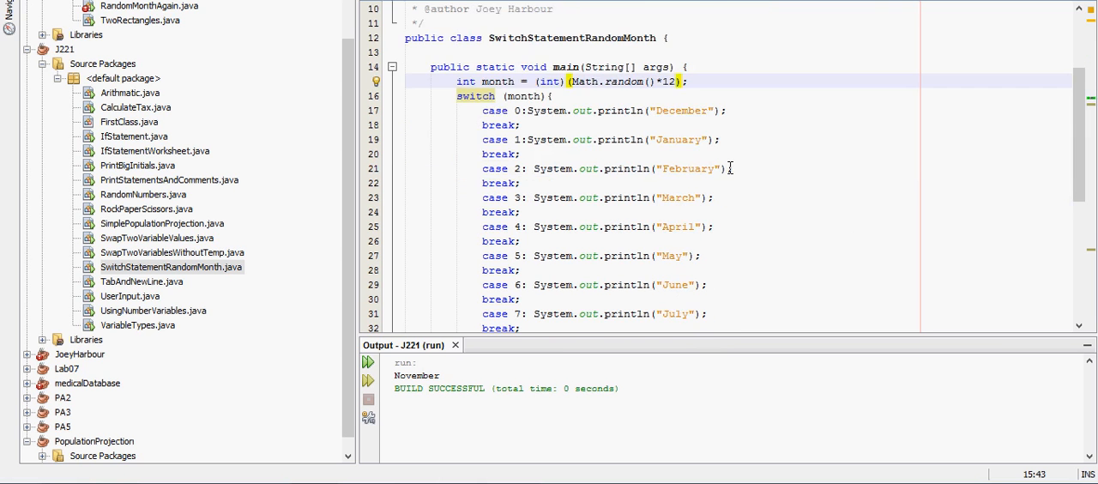
pyautogui.scroll(-3)
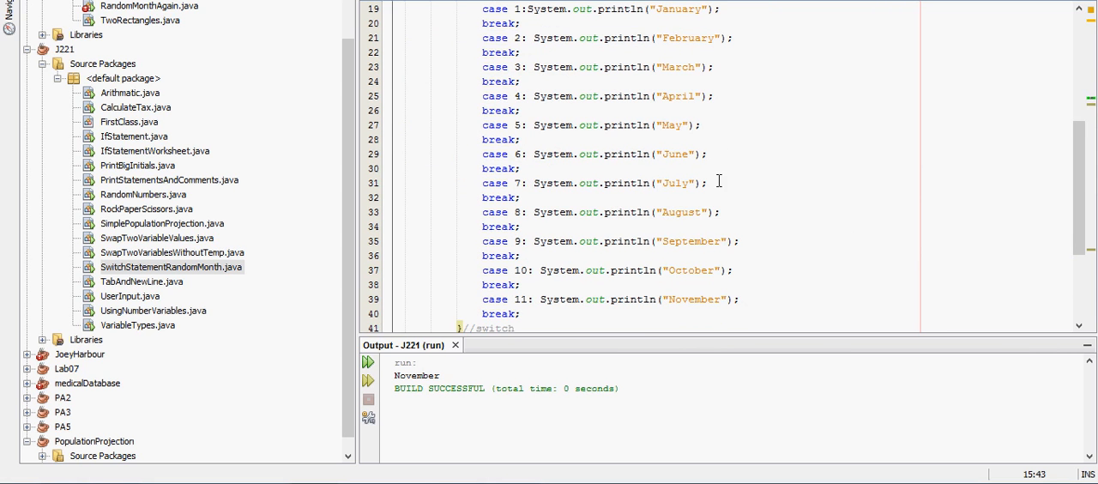
pyautogui.scroll(-3)
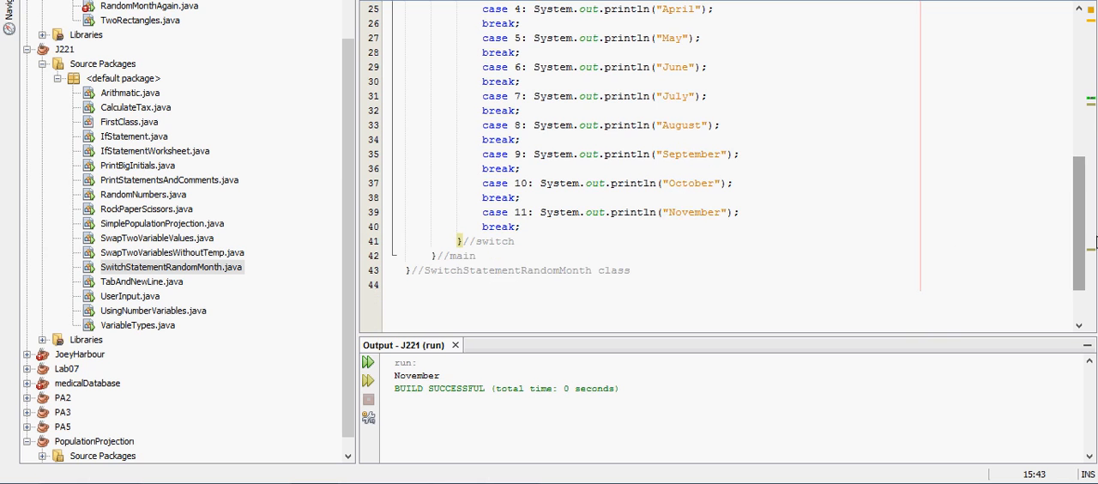
pyautogui.scroll(3)
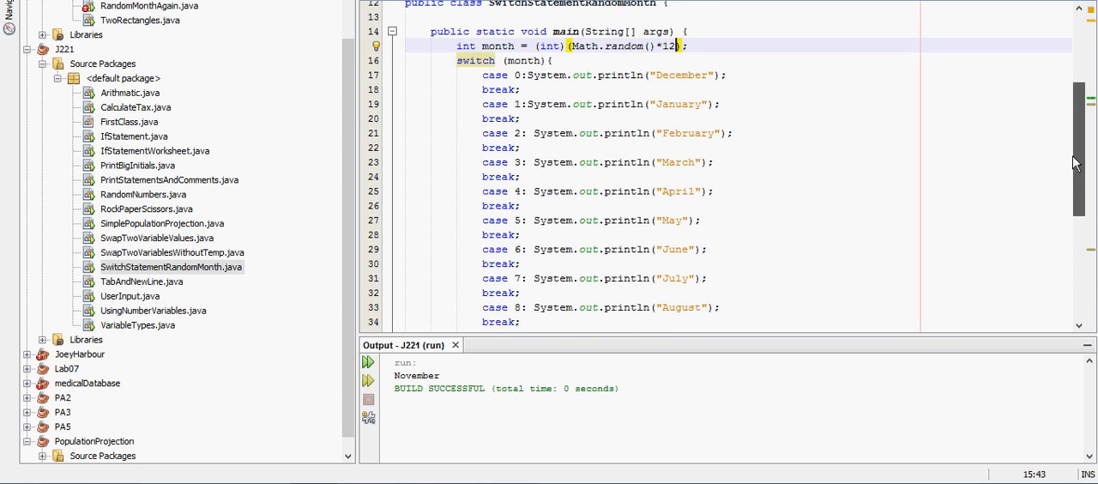
pyautogui.scroll(-3)
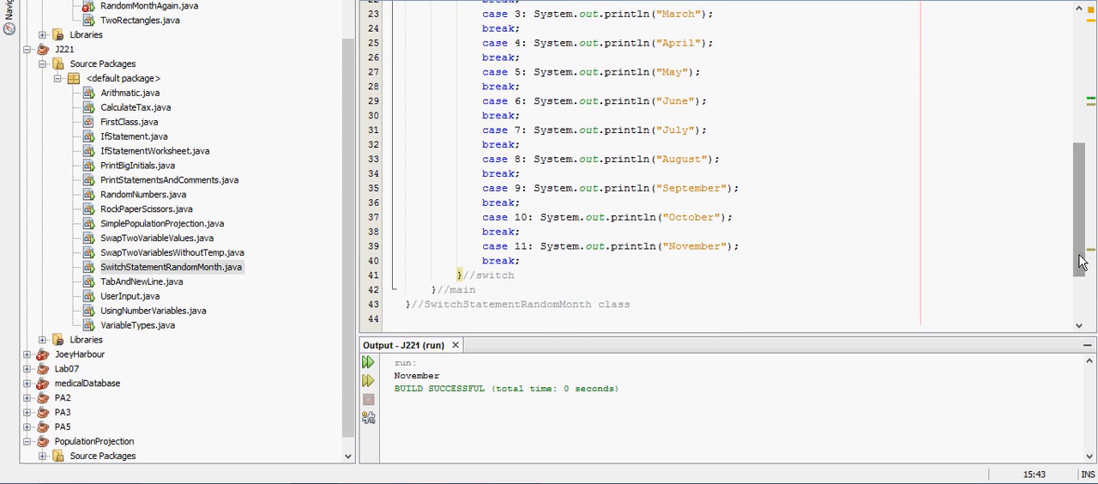
pyautogui.scroll(3)
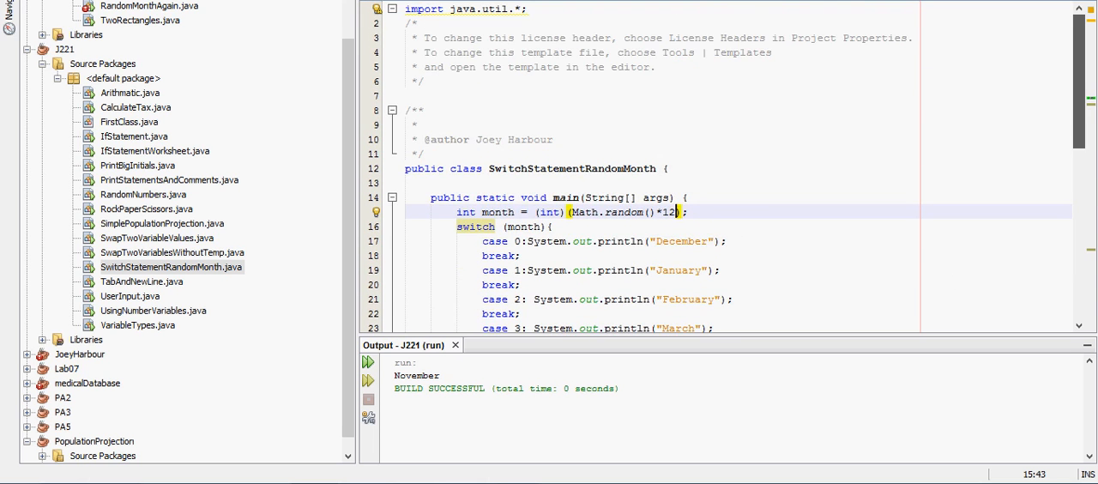
pyautogui.scroll(-3)
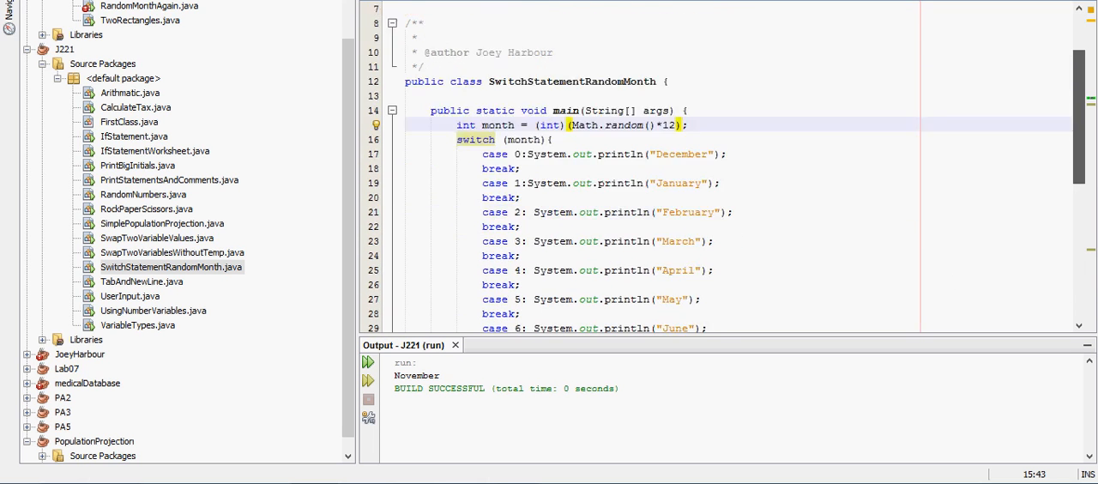
pyautogui.scroll(-3)
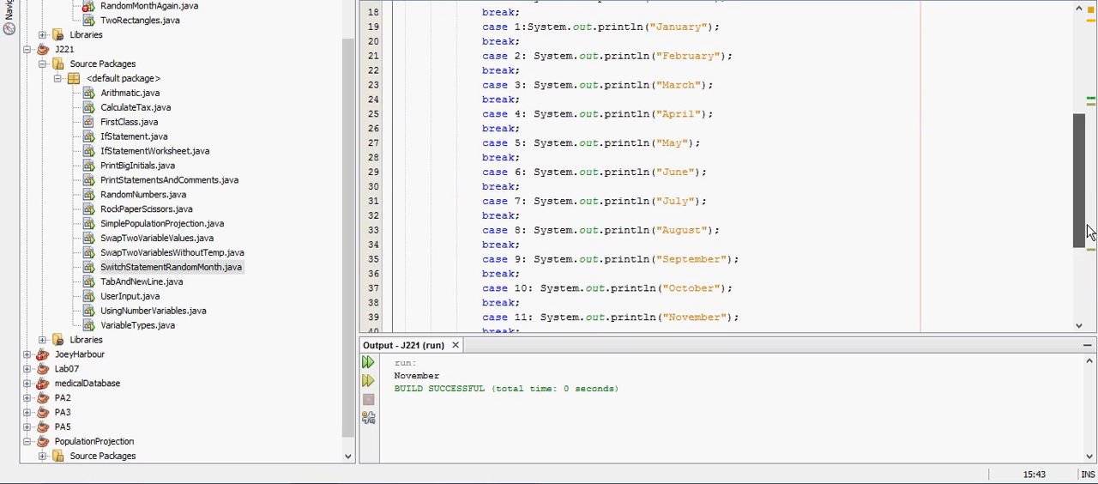
pyautogui.scroll(3)
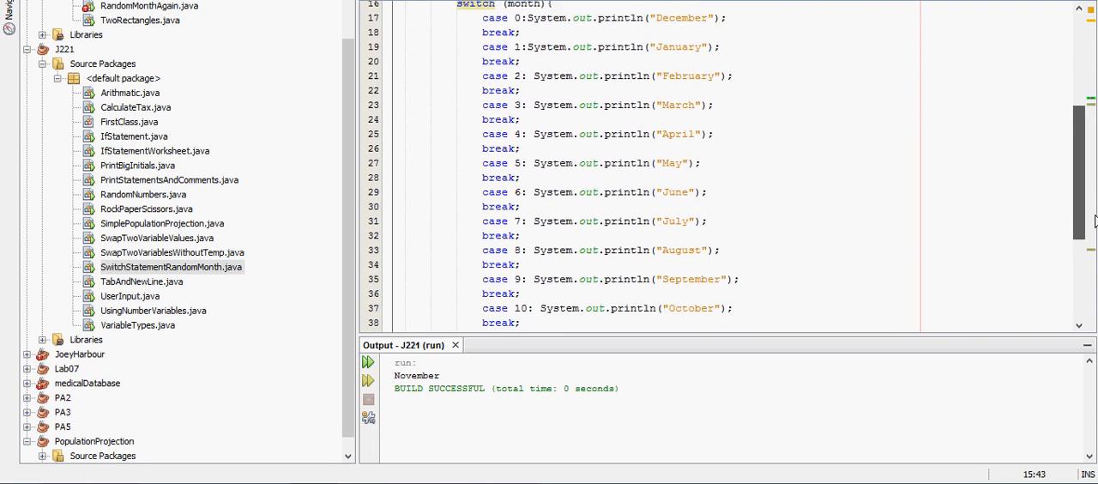
pyautogui.scroll(3)
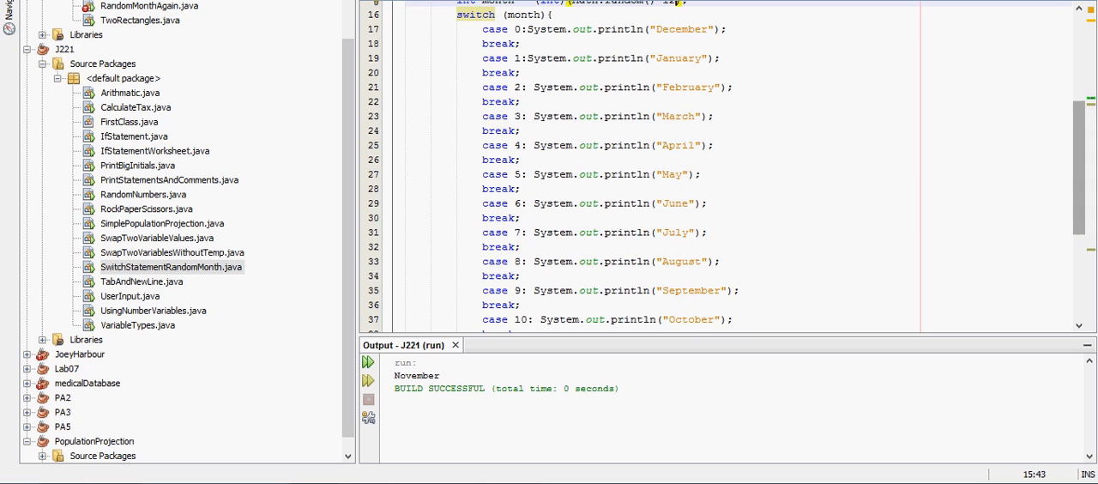